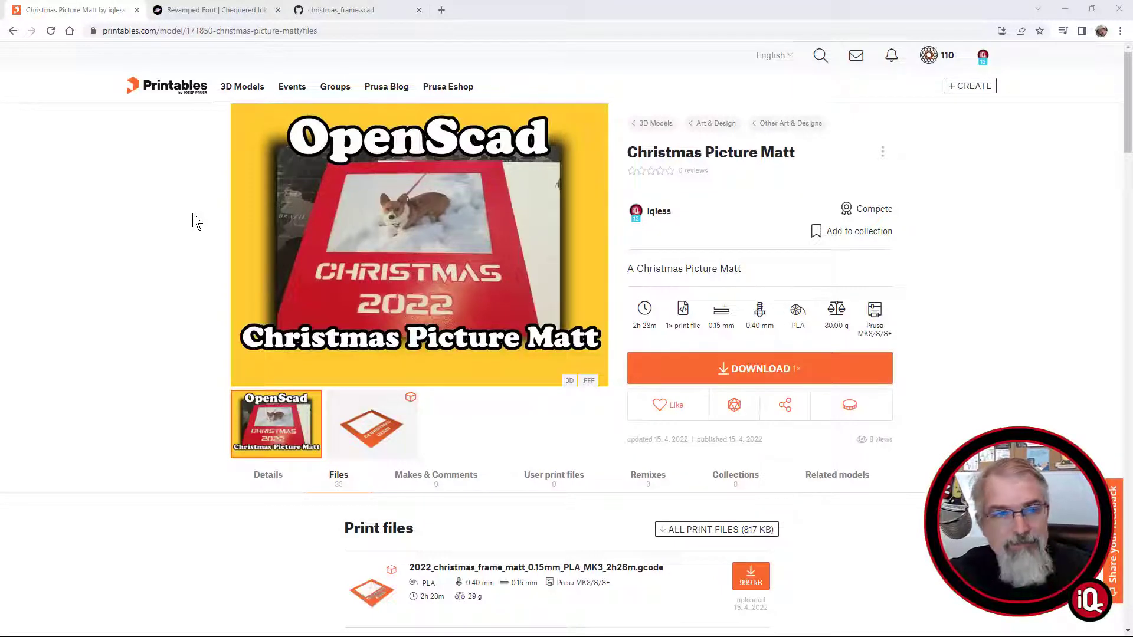
{"action": "mouse_move", "coordinate": [154, 108]}
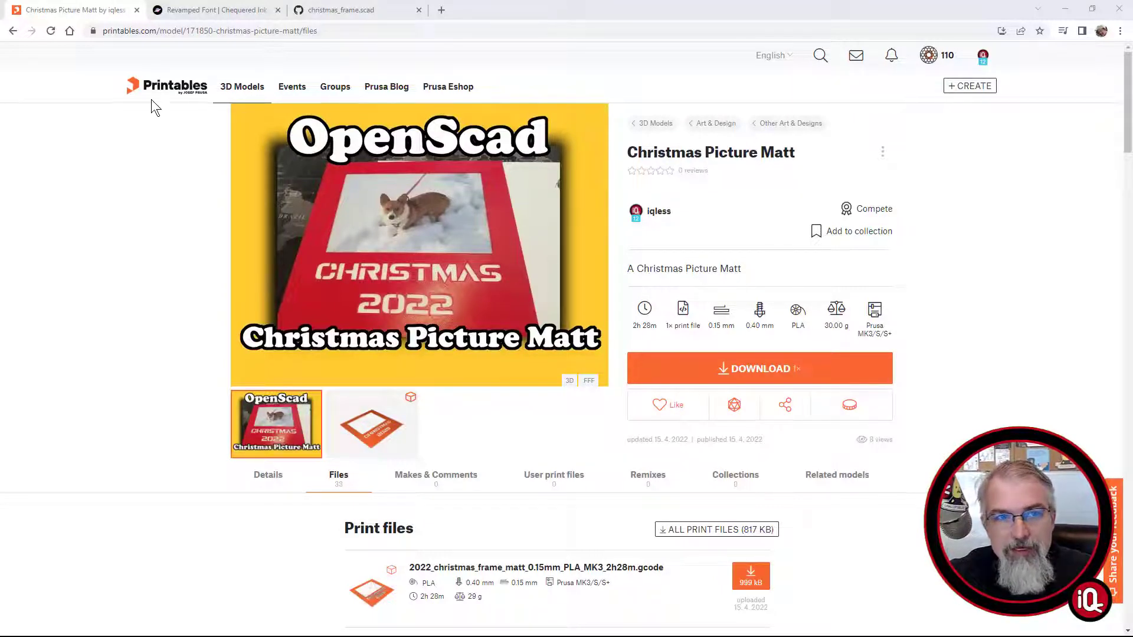
Step: Switch the browser from the Printables model page to the Revamped font tab on FontSpace
{"action": "left_click", "coordinate": [217, 11]}
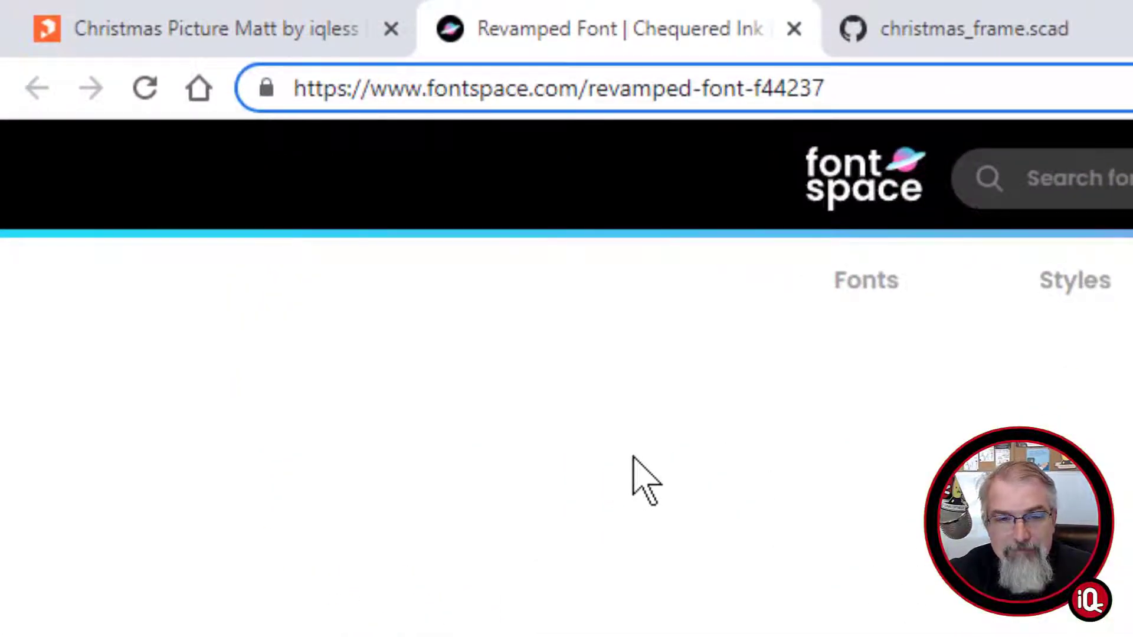
{"action": "left_click", "coordinate": [953, 29]}
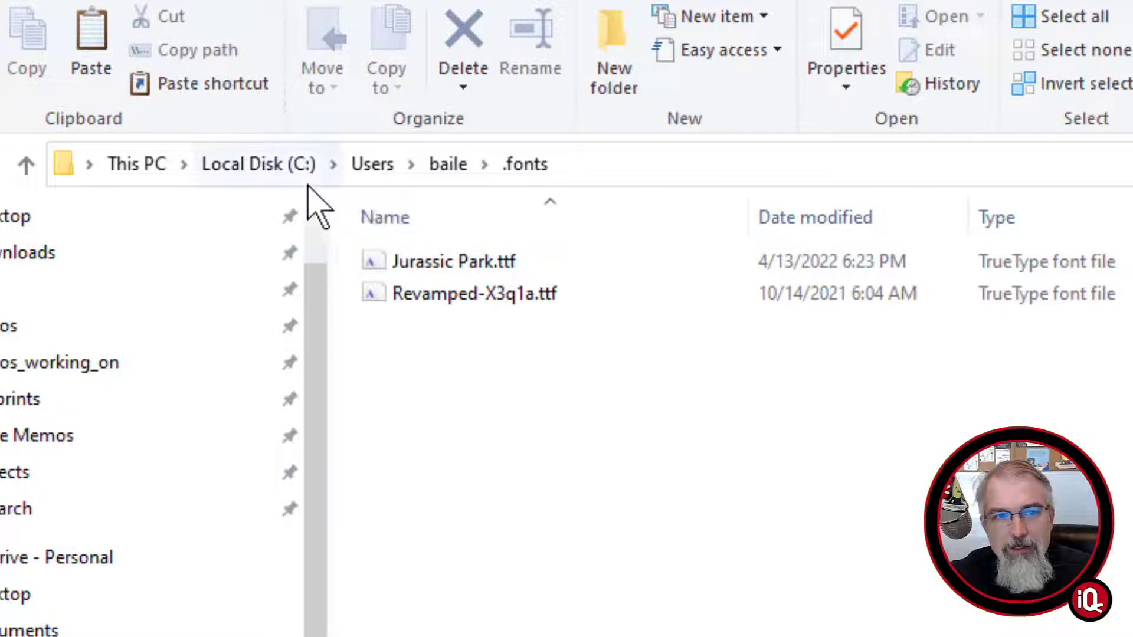
{"action": "mouse_move", "coordinate": [448, 164]}
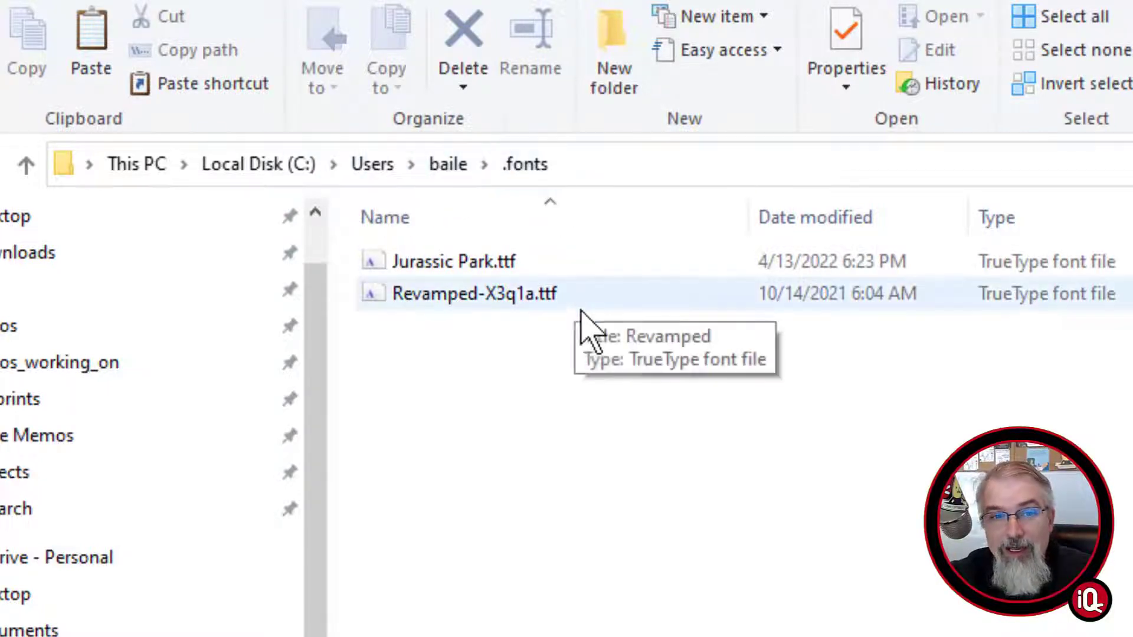
{"action": "mouse_move", "coordinate": [578, 333]}
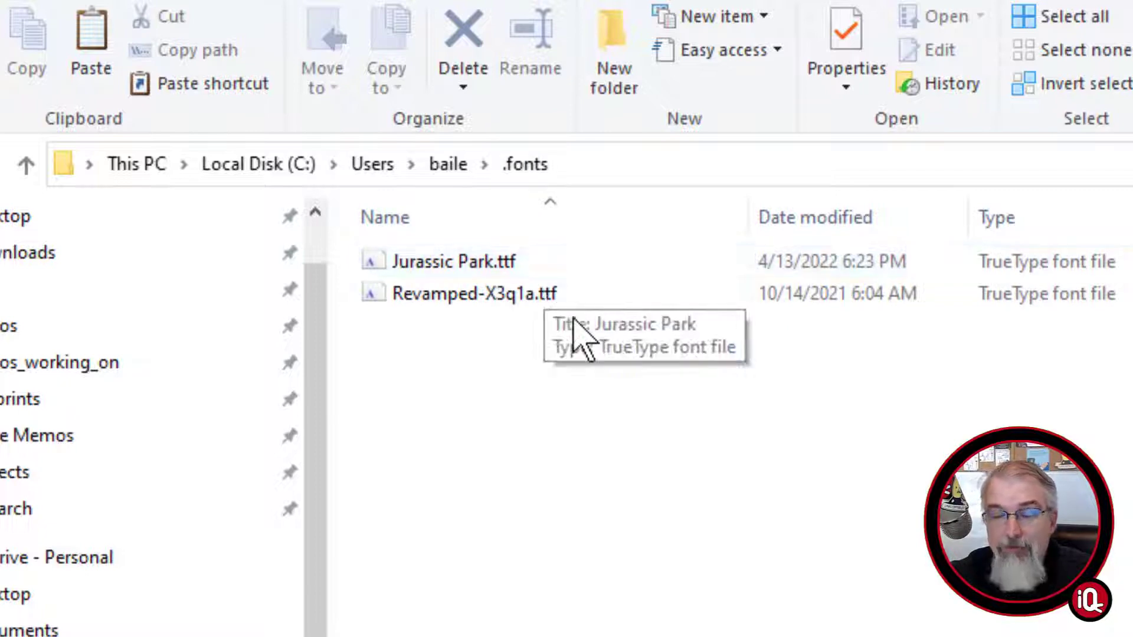
{"action": "mouse_move", "coordinate": [793, 361]}
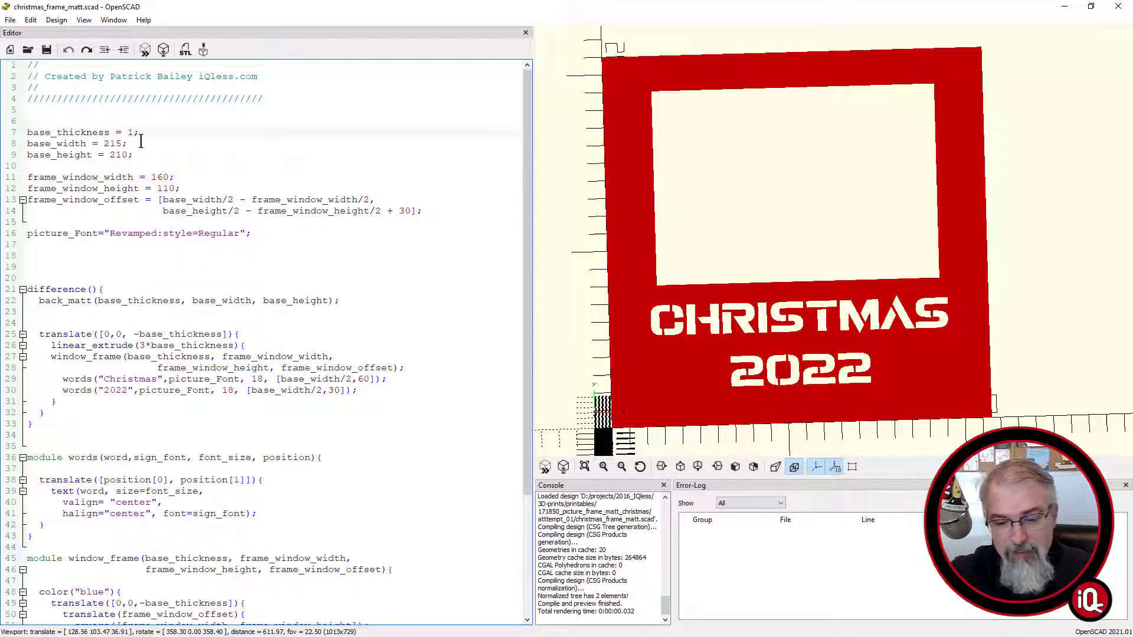
Step: Preview base_thickness 10, revert to 1, and edit base_width back to 215 and re-preview
{"action": "type", "text": "0"}
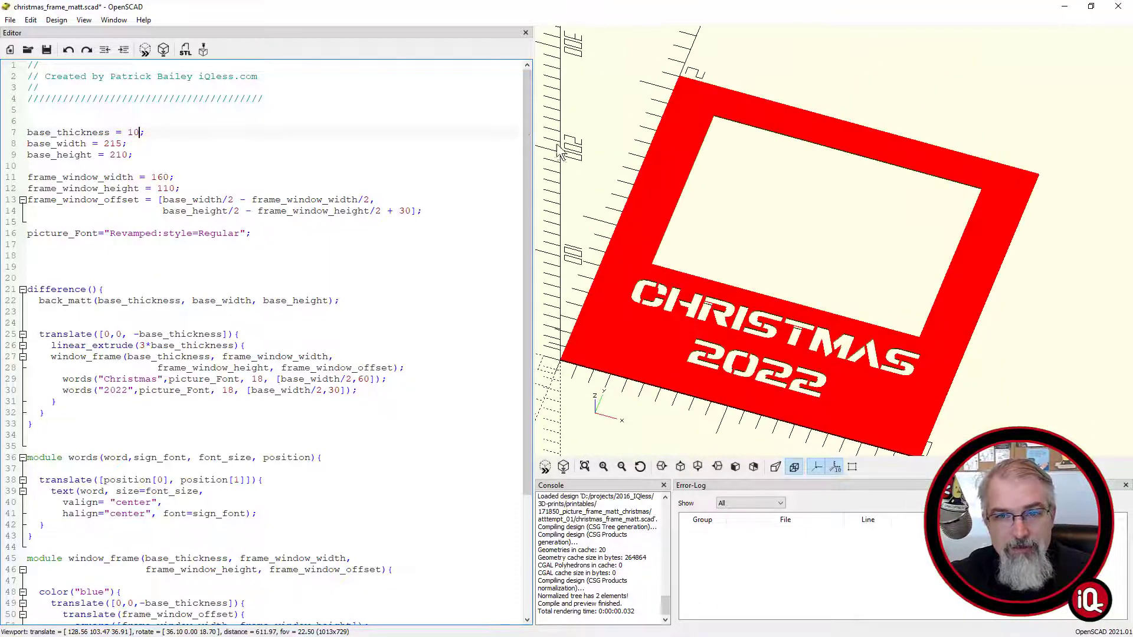
{"action": "left_click", "coordinate": [146, 50]}
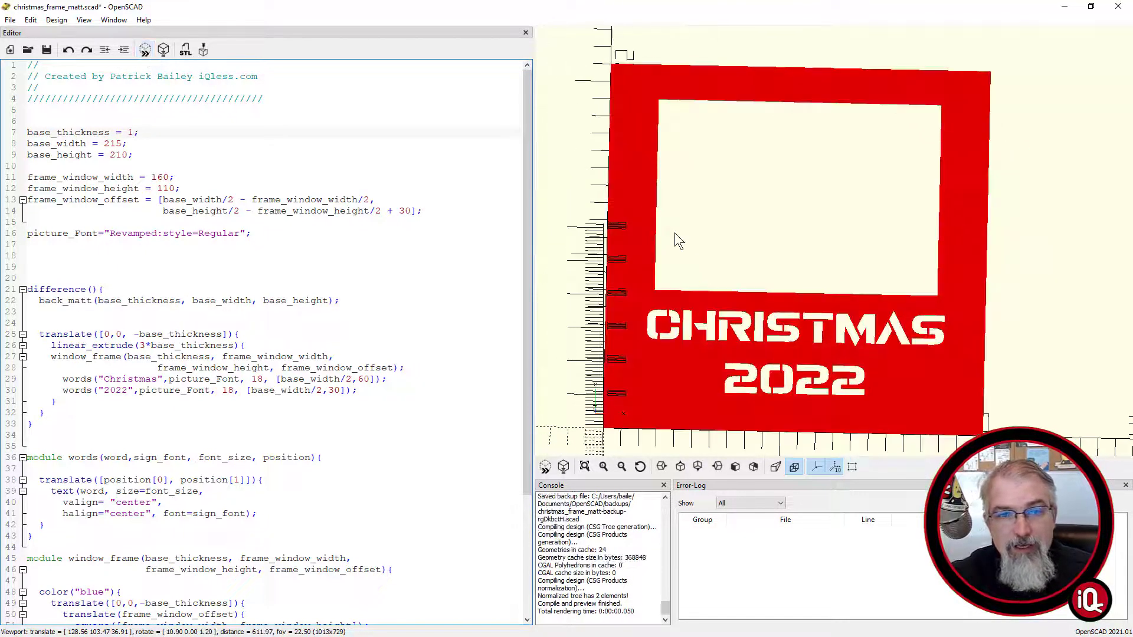
{"action": "double_click", "coordinate": [112, 143]}
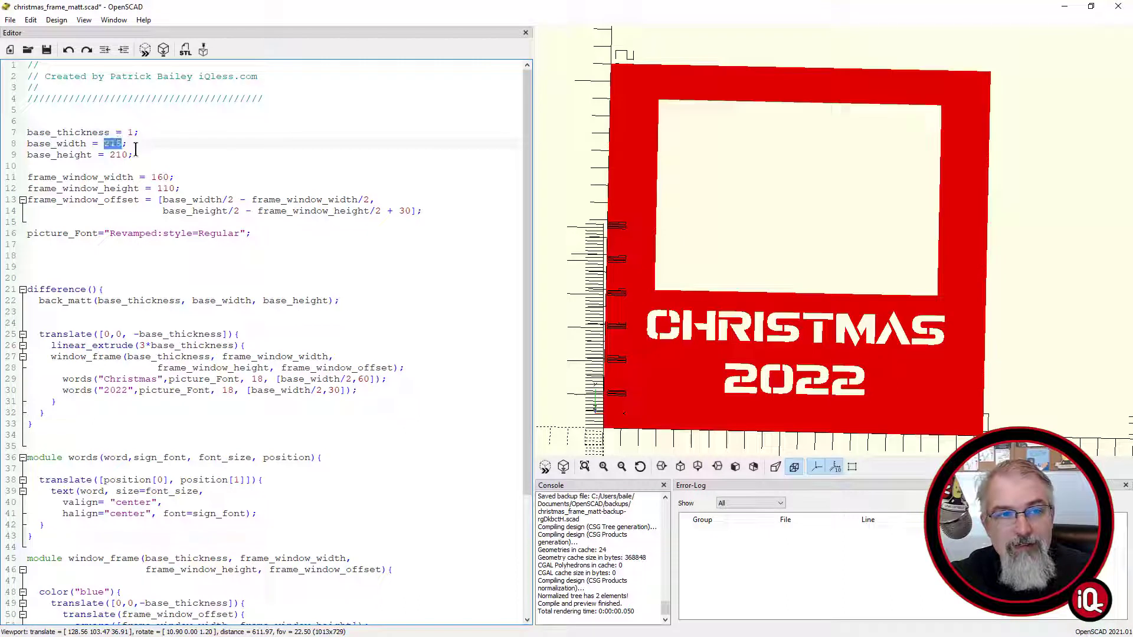
{"action": "left_click", "coordinate": [122, 143]}
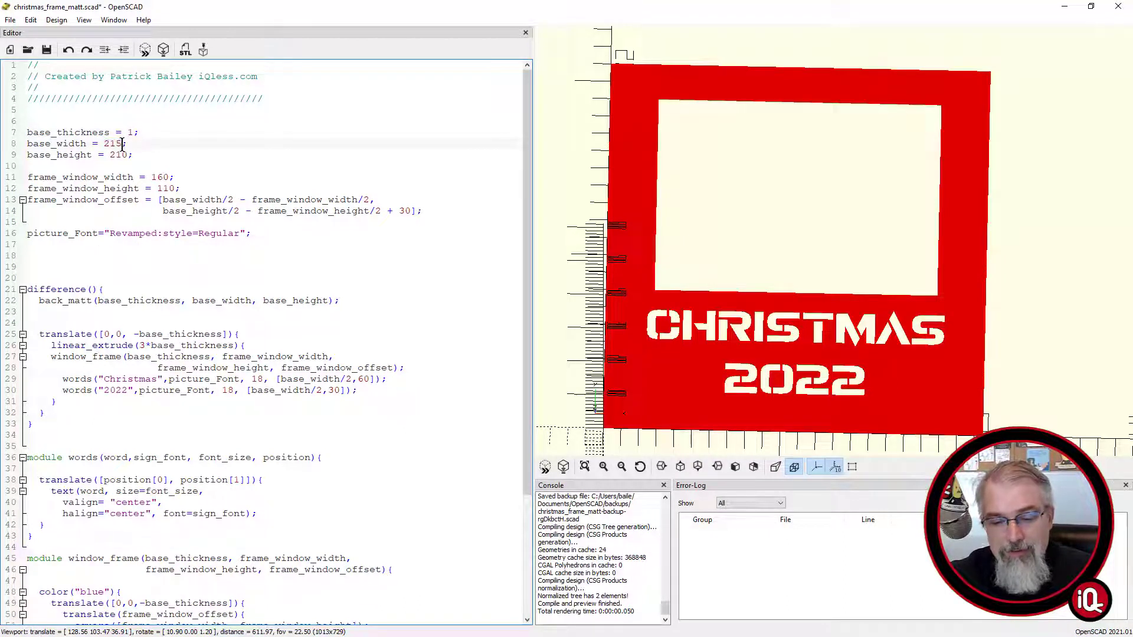
{"action": "double_click", "coordinate": [111, 142]}
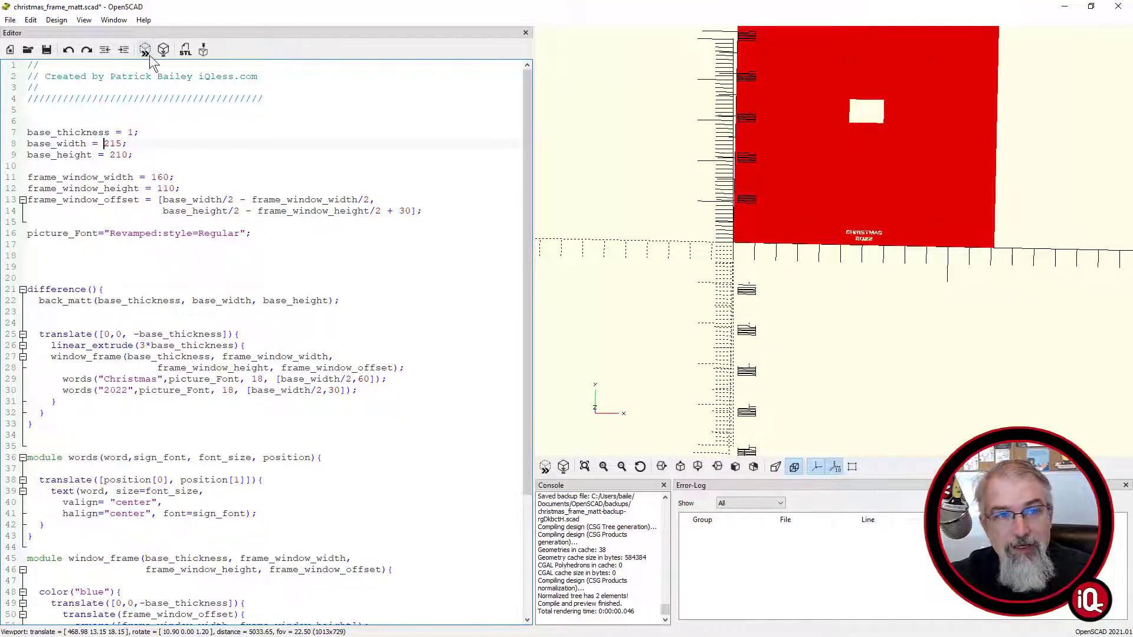
{"action": "scroll", "scroll_direction": "up", "scroll_amount": 3}
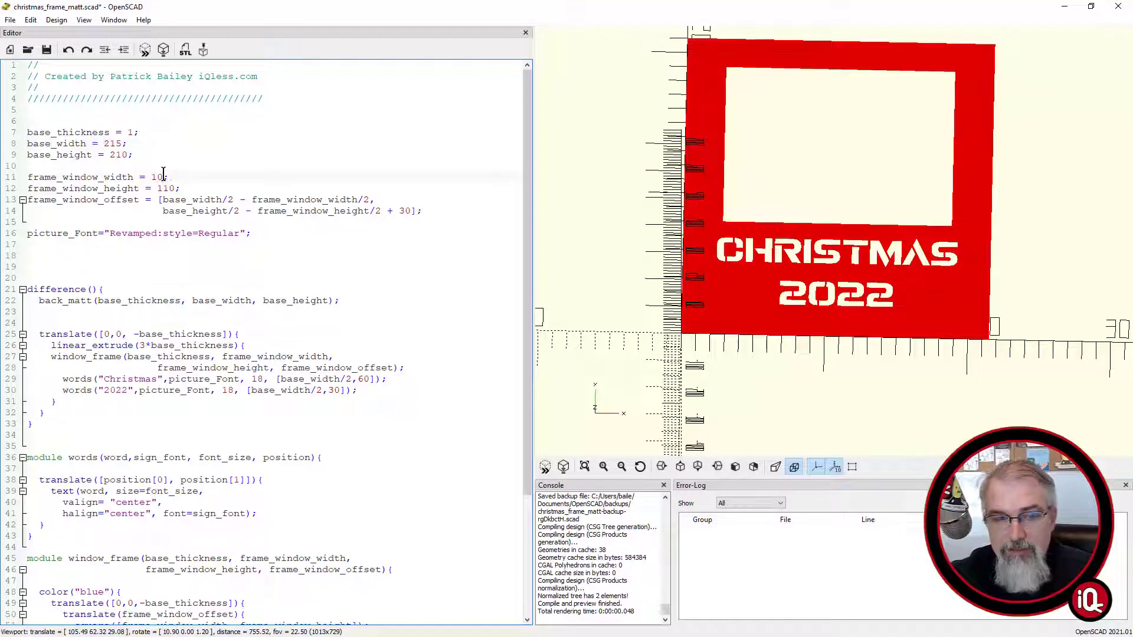
Step: Try frame_window_width 100, restore 160, and preview the window at height 120
{"action": "left_click", "coordinate": [144, 49]}
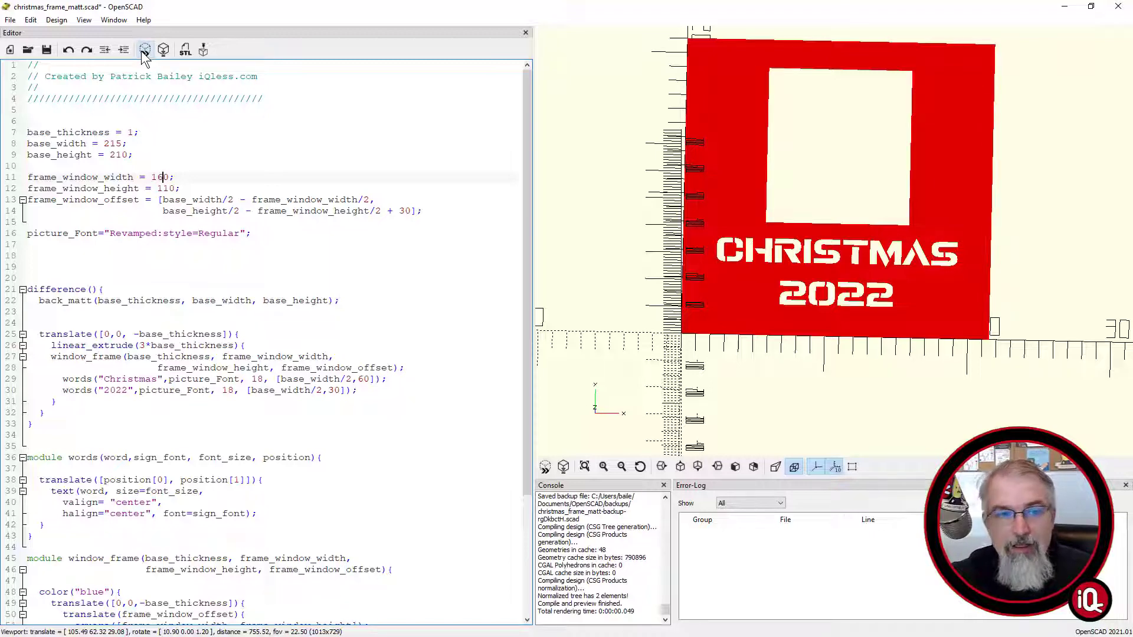
{"action": "left_click", "coordinate": [144, 49]}
{"action": "type", "text": "2"}
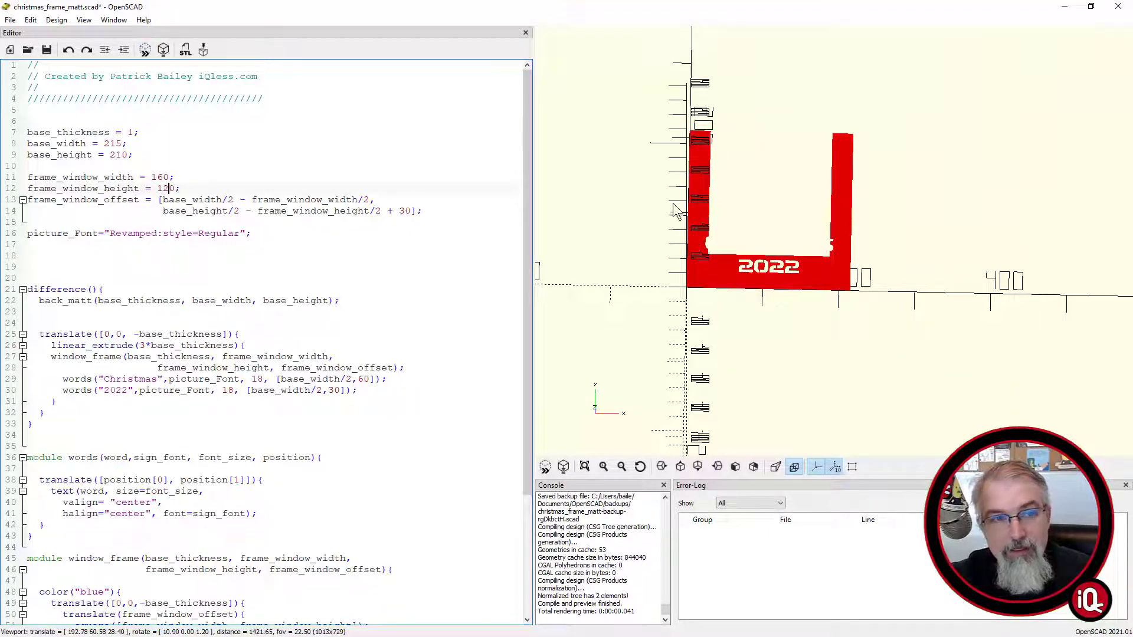
{"action": "left_click", "coordinate": [144, 50]}
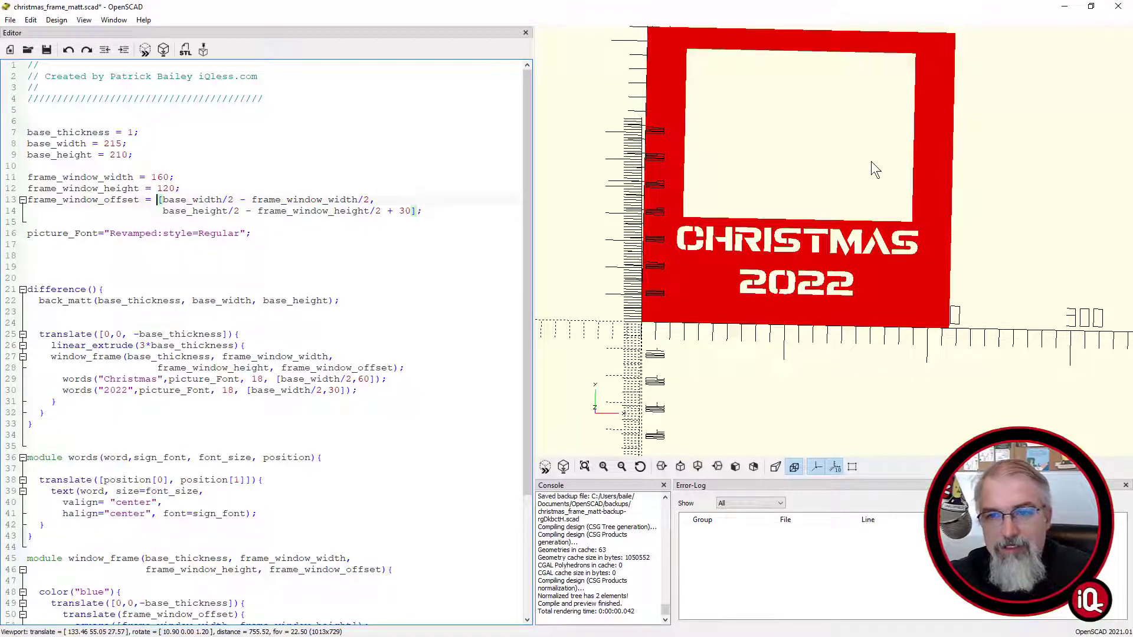
Step: Preview the picture window with its vertical offset zeroed, then restore the original offset
{"action": "scroll", "scroll_direction": "down", "scroll_amount": 3}
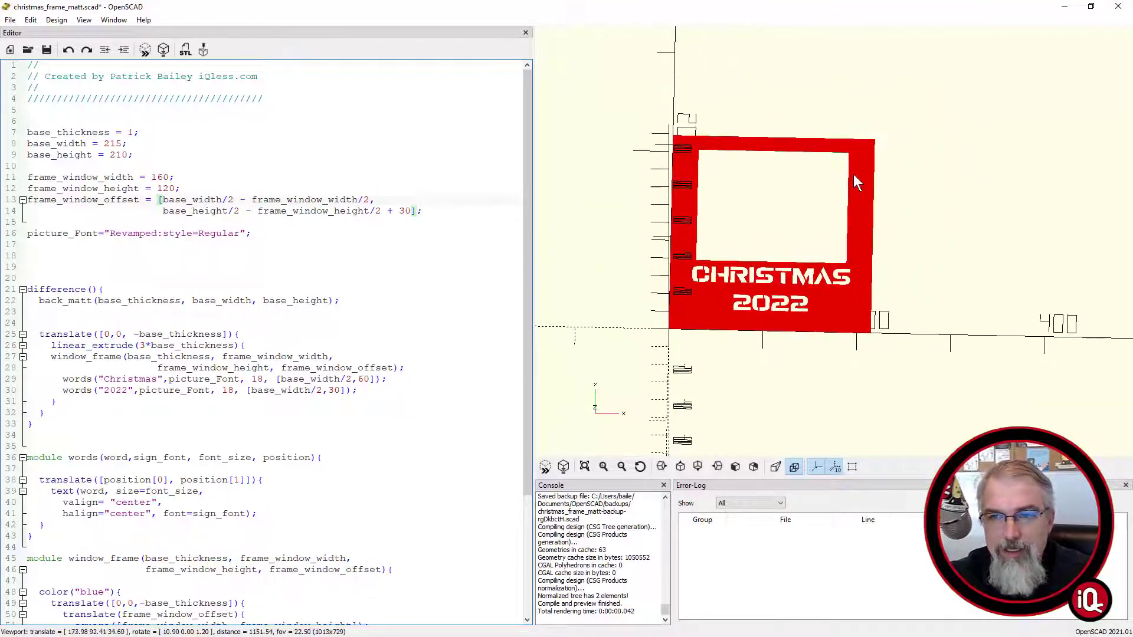
{"action": "scroll", "scroll_direction": "up", "scroll_amount": 3}
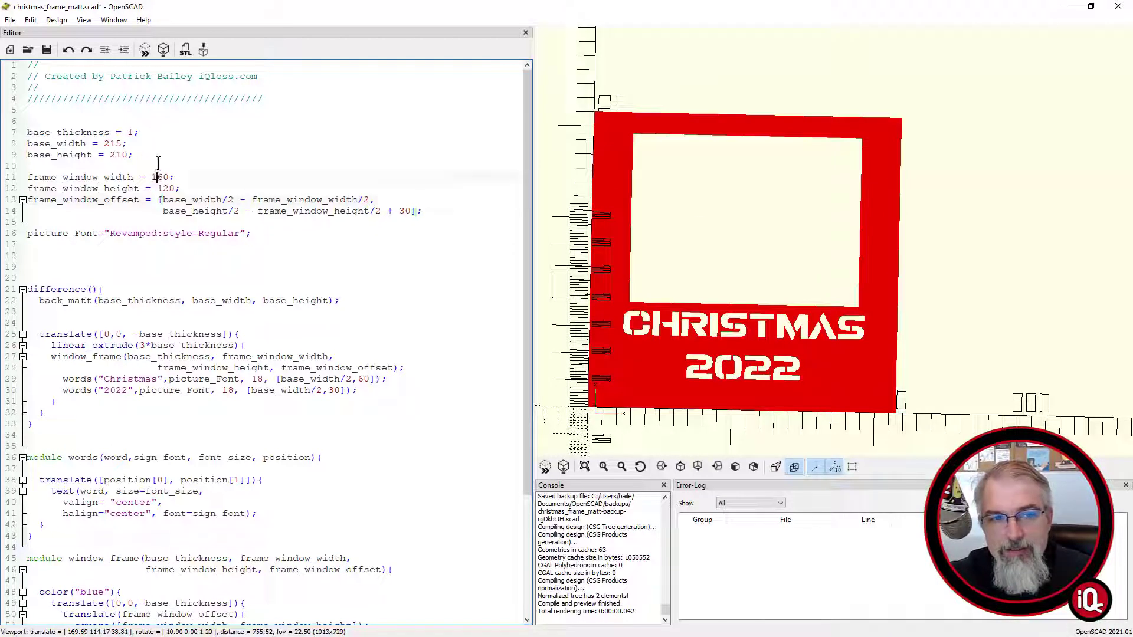
{"action": "left_click", "coordinate": [144, 50]}
{"action": "type", "text": "0;//"}
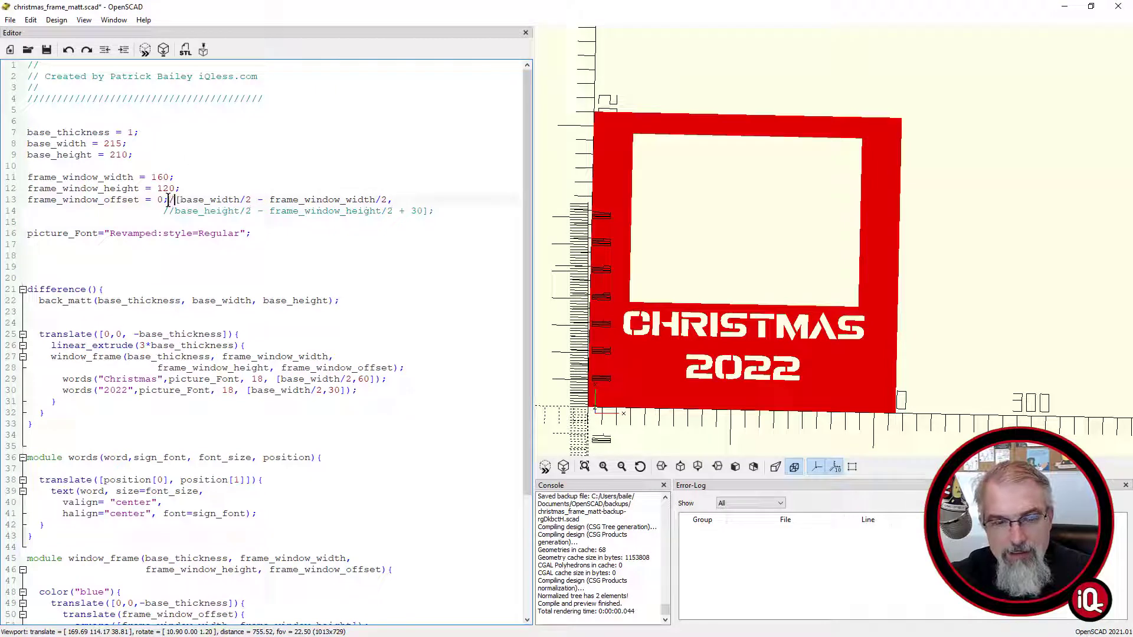
{"action": "left_click", "coordinate": [145, 49]}
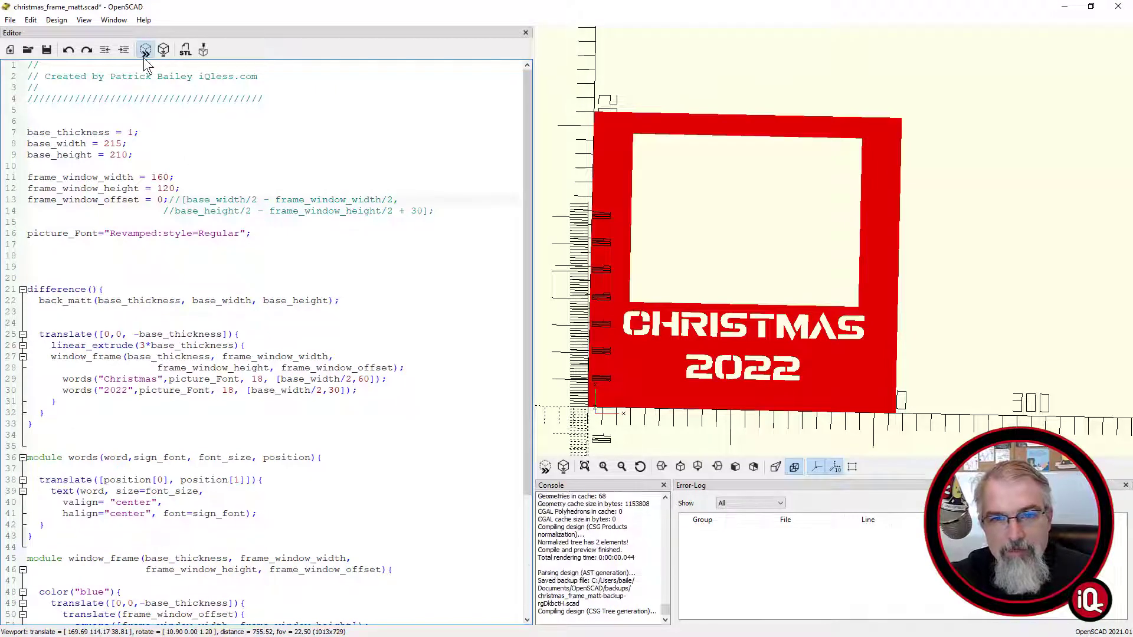
{"action": "left_click", "coordinate": [146, 48]}
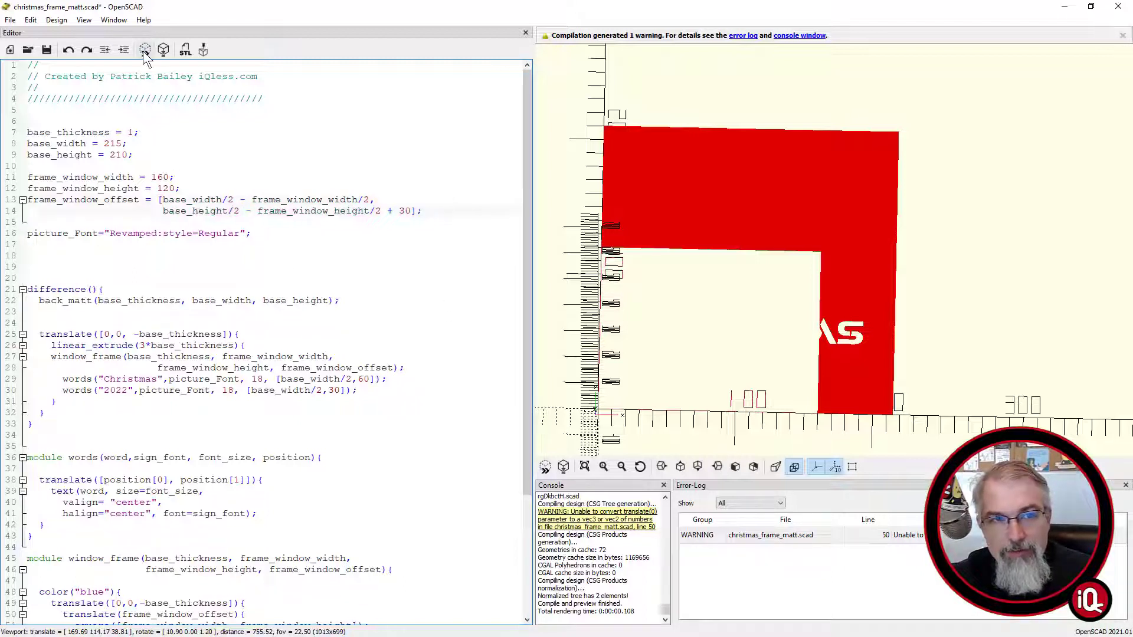
{"action": "left_click", "coordinate": [144, 49]}
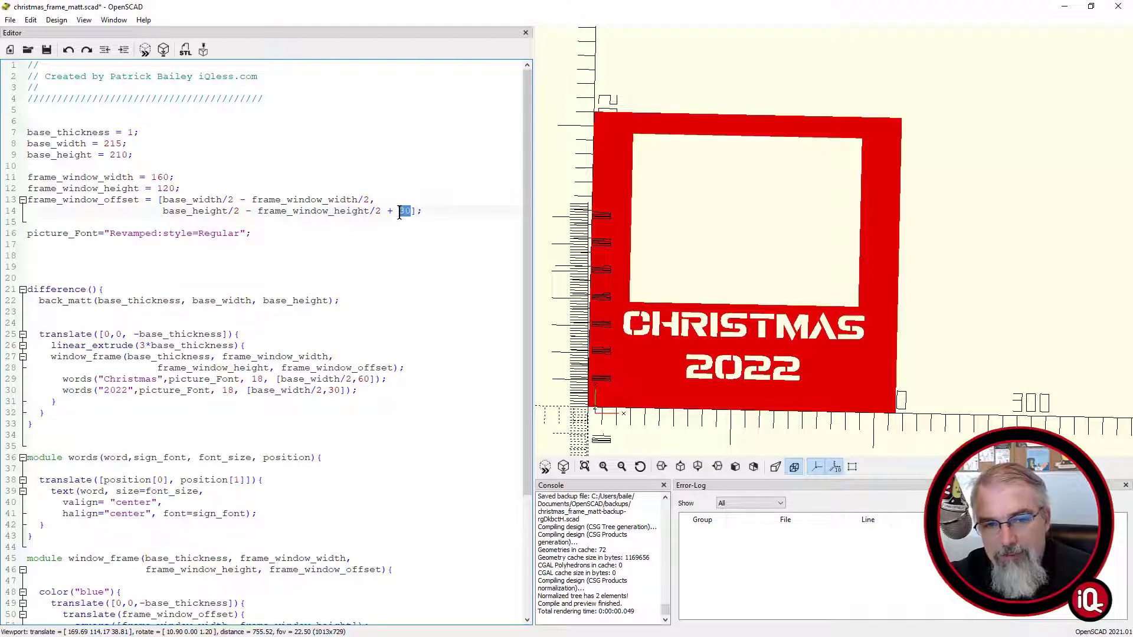
Step: Try extra window offsets of 0, 40 and -10, previewing each so the lettering sits below
{"action": "type", "text": "0"}
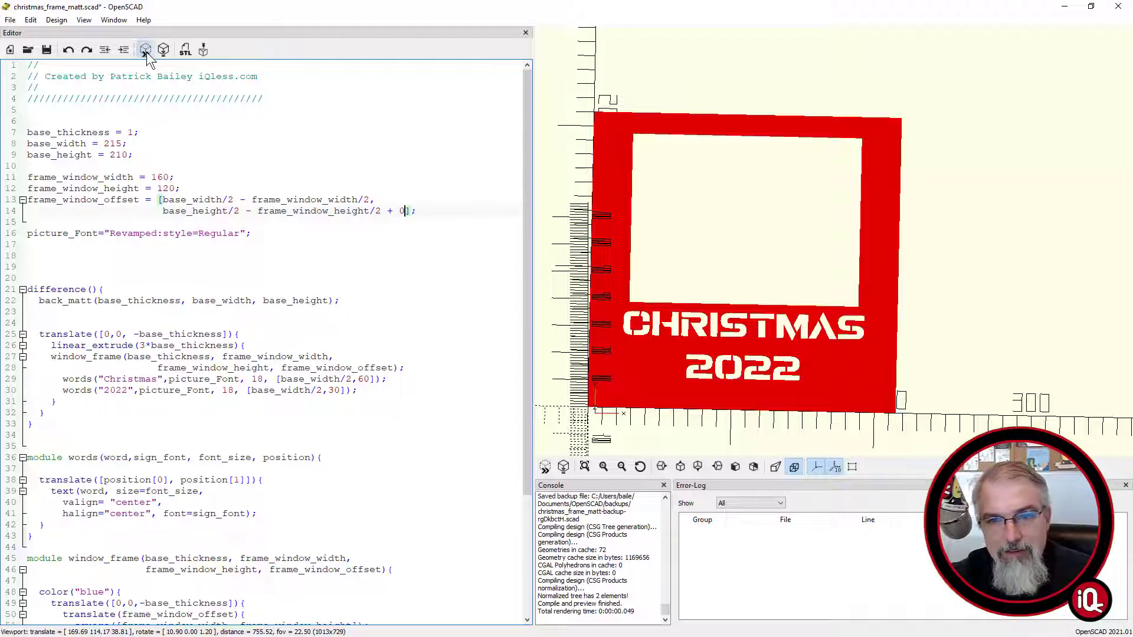
{"action": "left_click", "coordinate": [145, 49]}
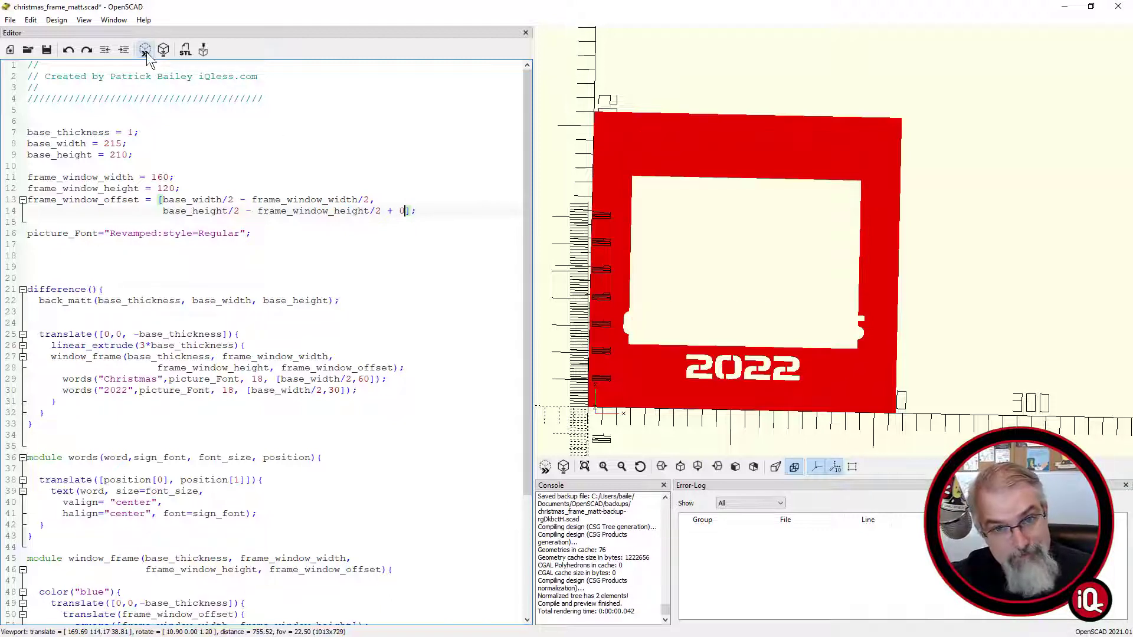
{"action": "key", "text": "Backspace"}
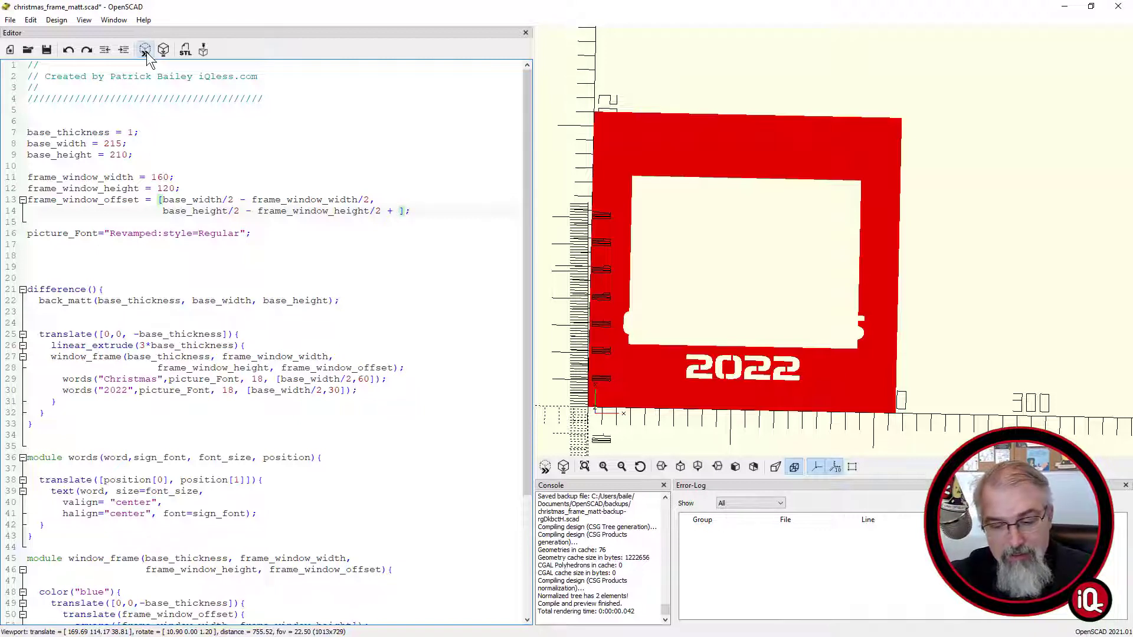
{"action": "type", "text": "40"}
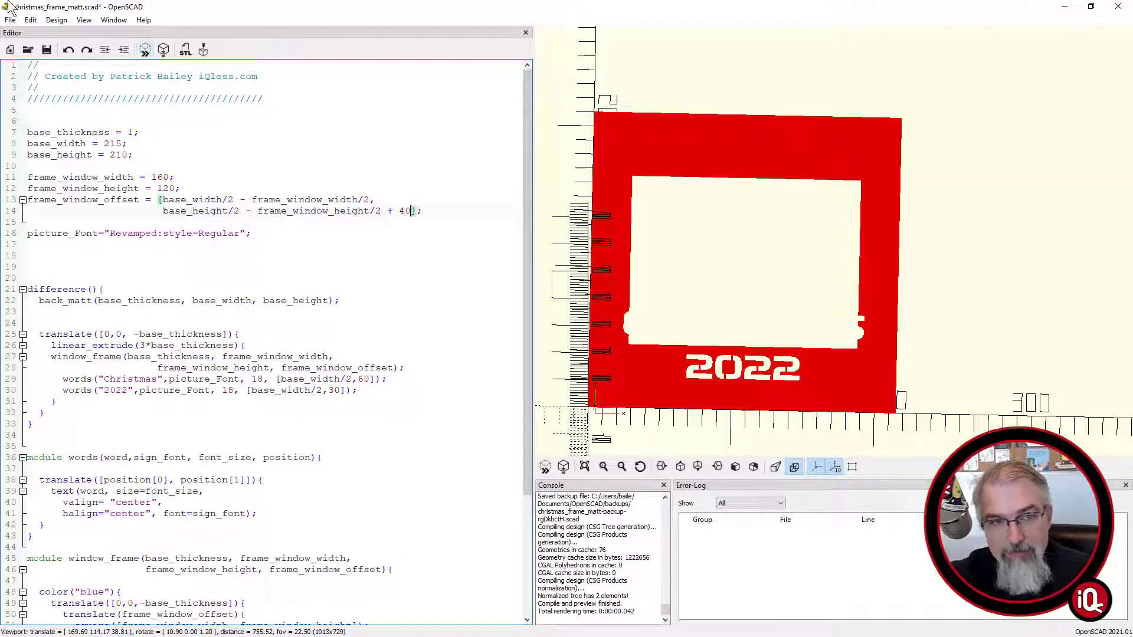
{"action": "left_click", "coordinate": [144, 50]}
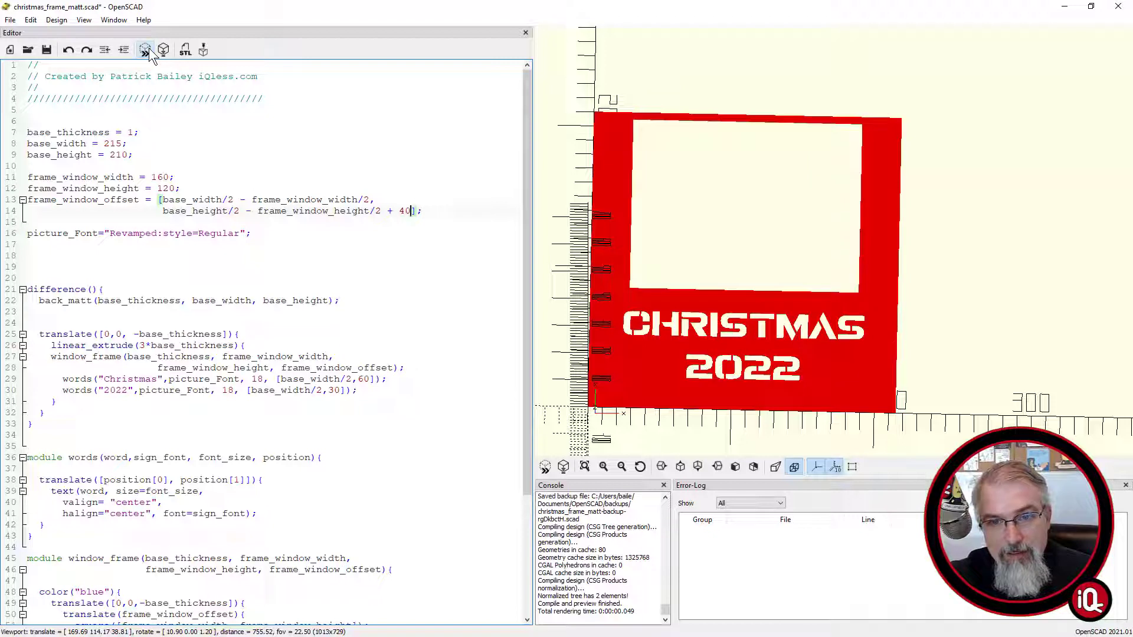
{"action": "type", "text": "-10"}
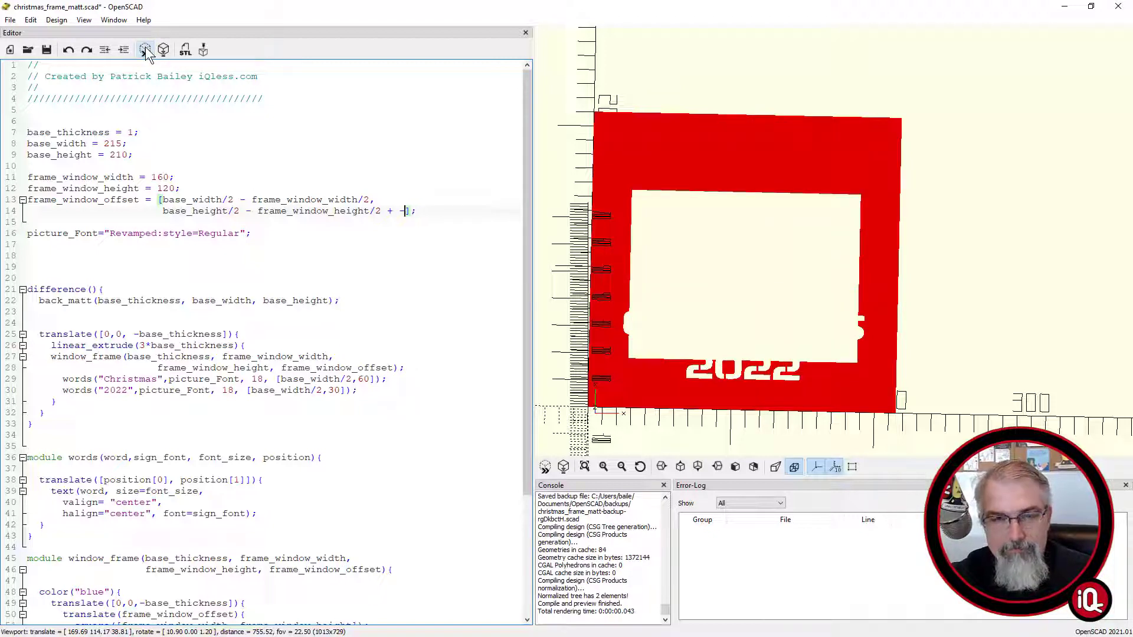
{"action": "left_click", "coordinate": [145, 50]}
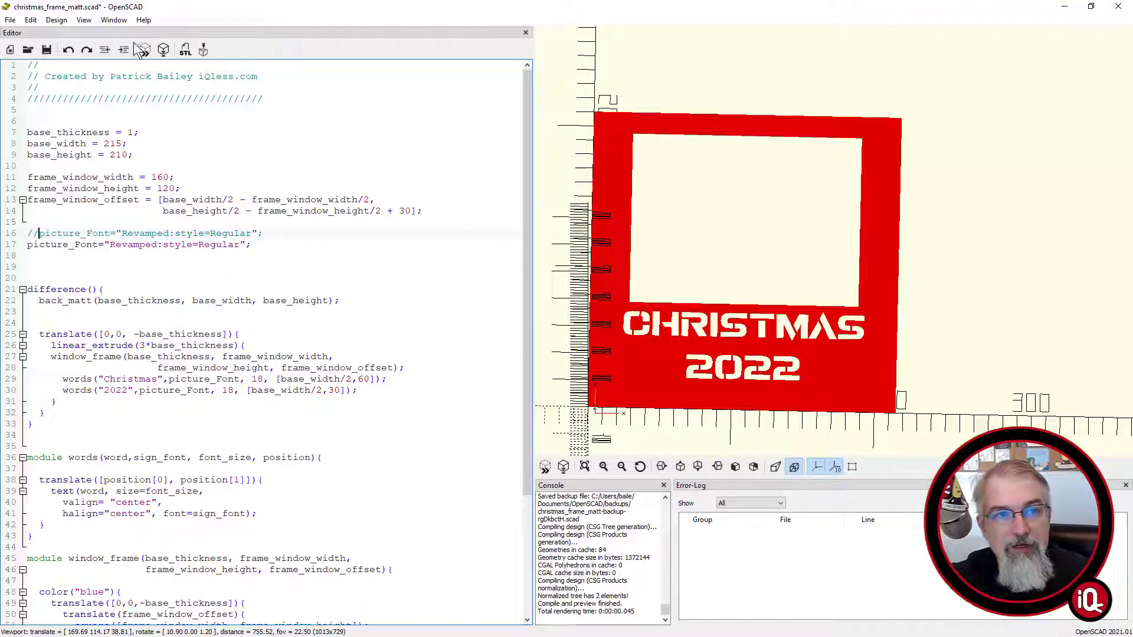
Step: Find and copy the Jurassic Park font name from Help > Font List by searching 'jur'
{"action": "left_click", "coordinate": [142, 20]}
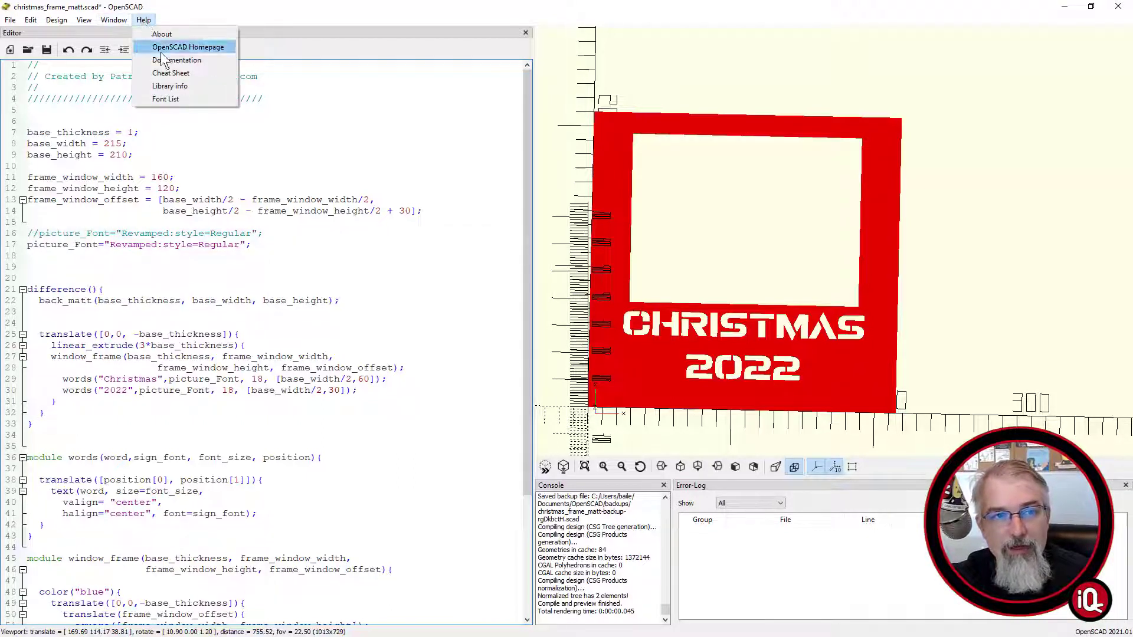
{"action": "left_click", "coordinate": [165, 99]}
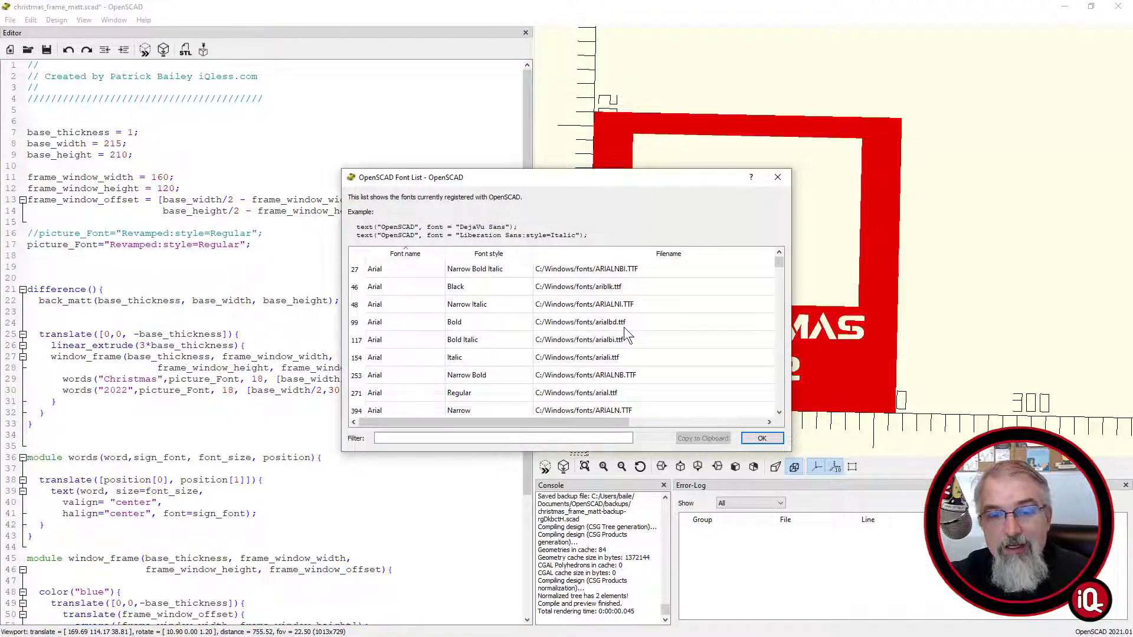
{"action": "scroll", "scroll_direction": "down", "scroll_amount": 3}
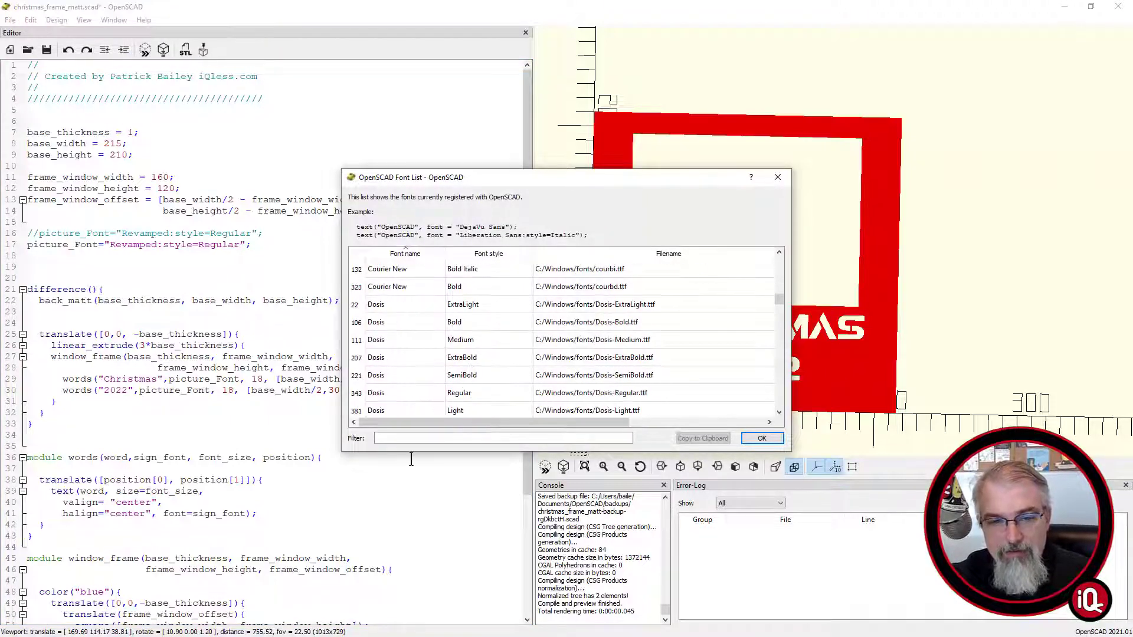
{"action": "type", "text": "jur"}
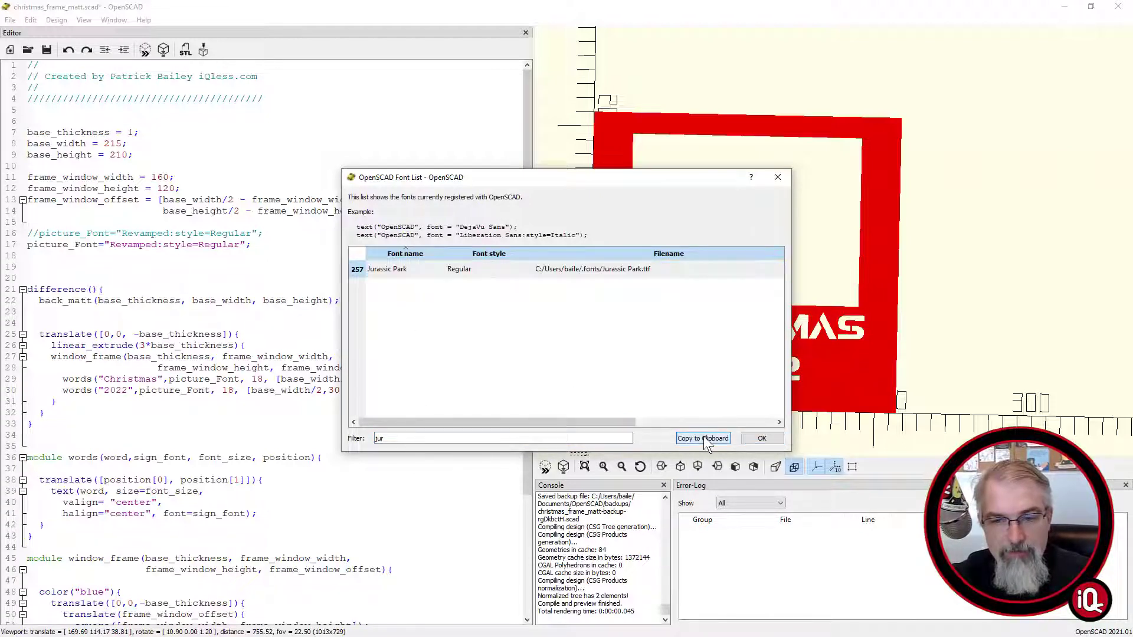
{"action": "left_click", "coordinate": [761, 438]}
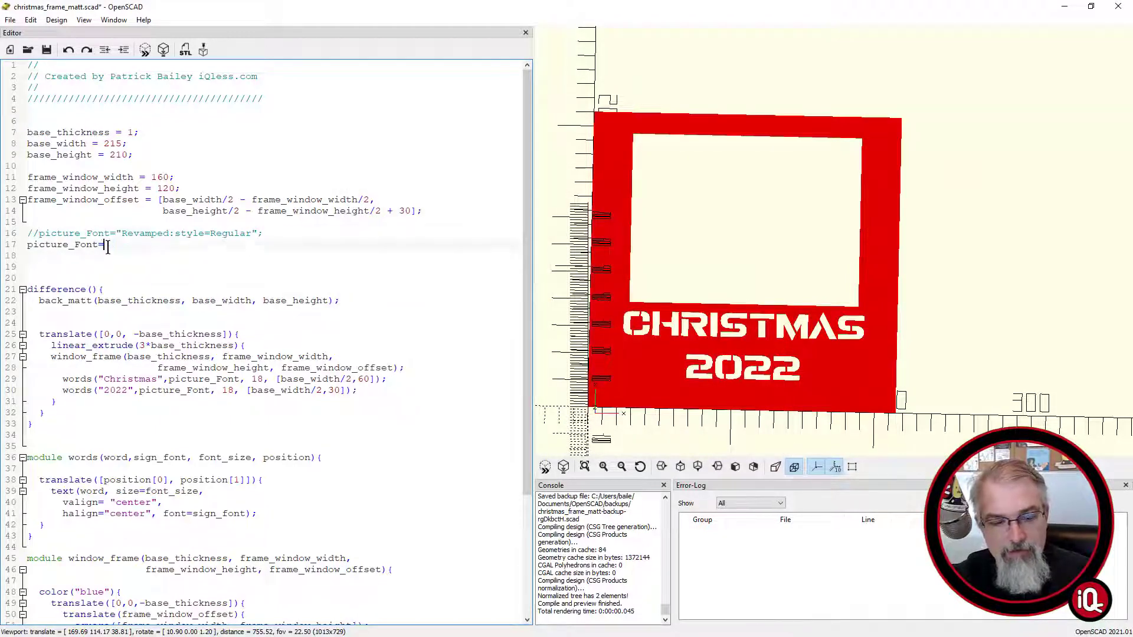
Step: Set picture_Font to "Jurassic Park:style=Regular" and preview the lettering in it
{"action": "type", "text": "\"Jurassic Park:style=Regular\";"}
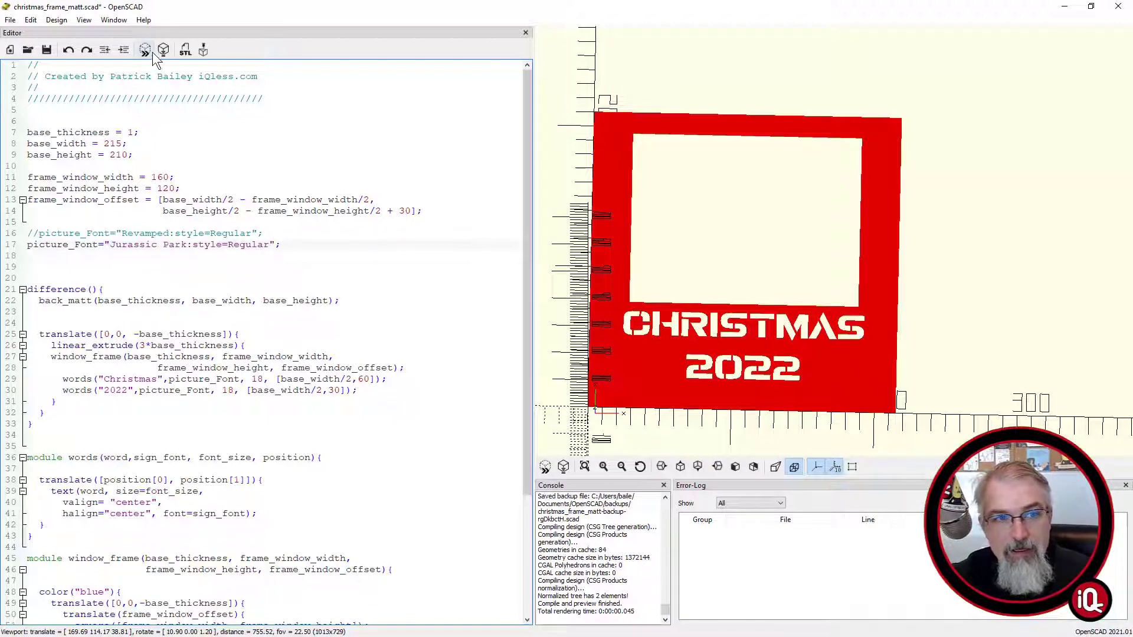
{"action": "left_click", "coordinate": [144, 50]}
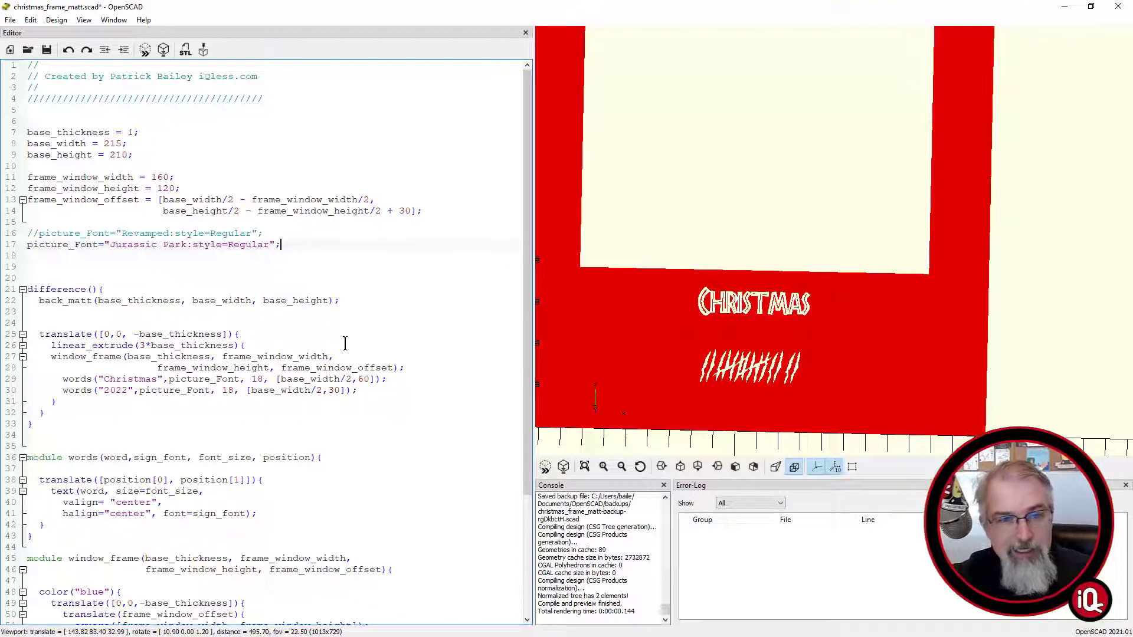
{"action": "mouse_move", "coordinate": [720, 384]}
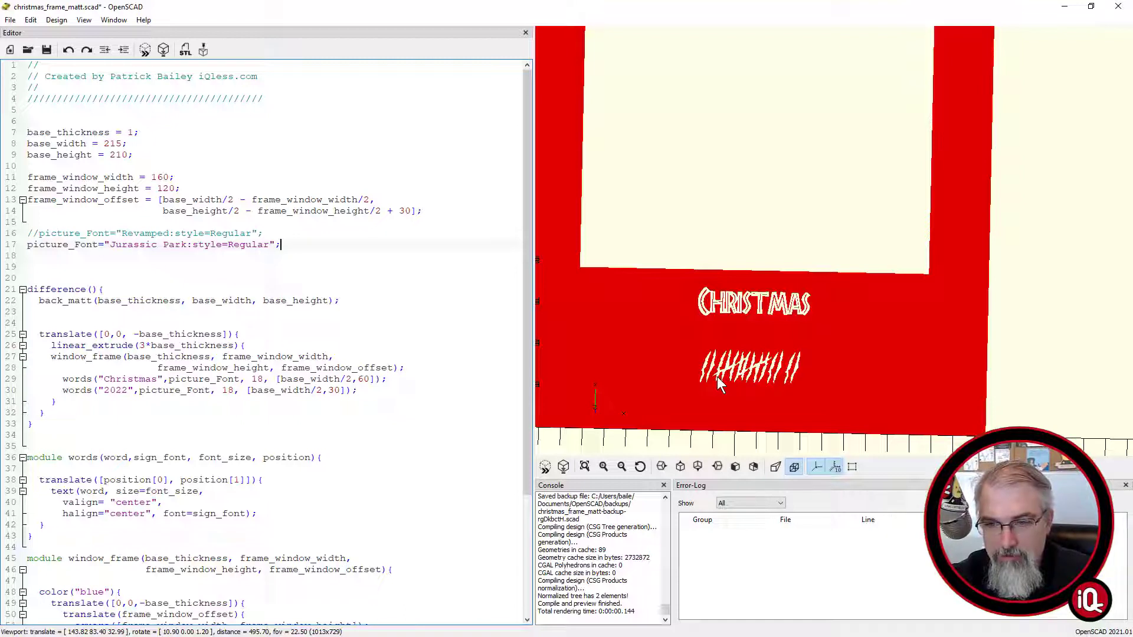
{"action": "mouse_move", "coordinate": [711, 391]}
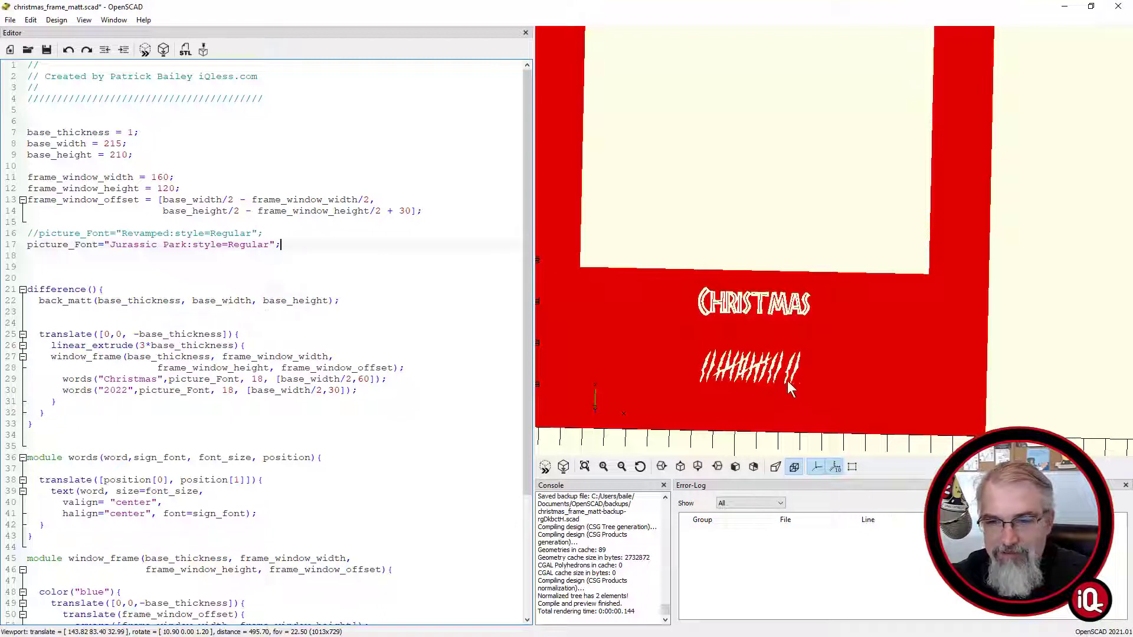
{"action": "mouse_move", "coordinate": [752, 387]}
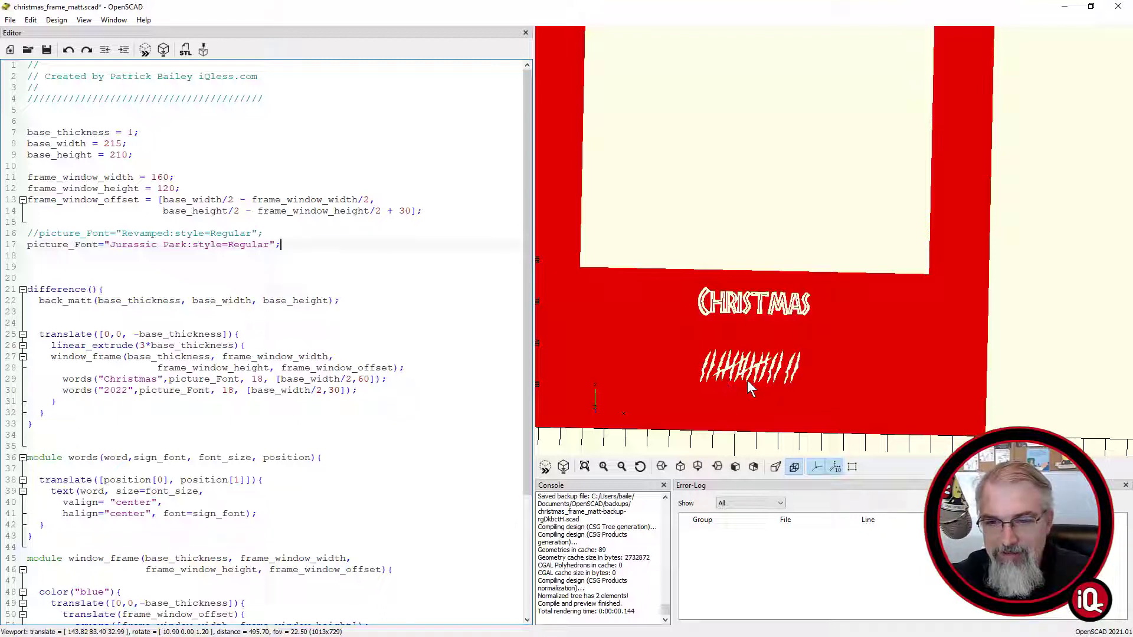
{"action": "mouse_move", "coordinate": [760, 387]}
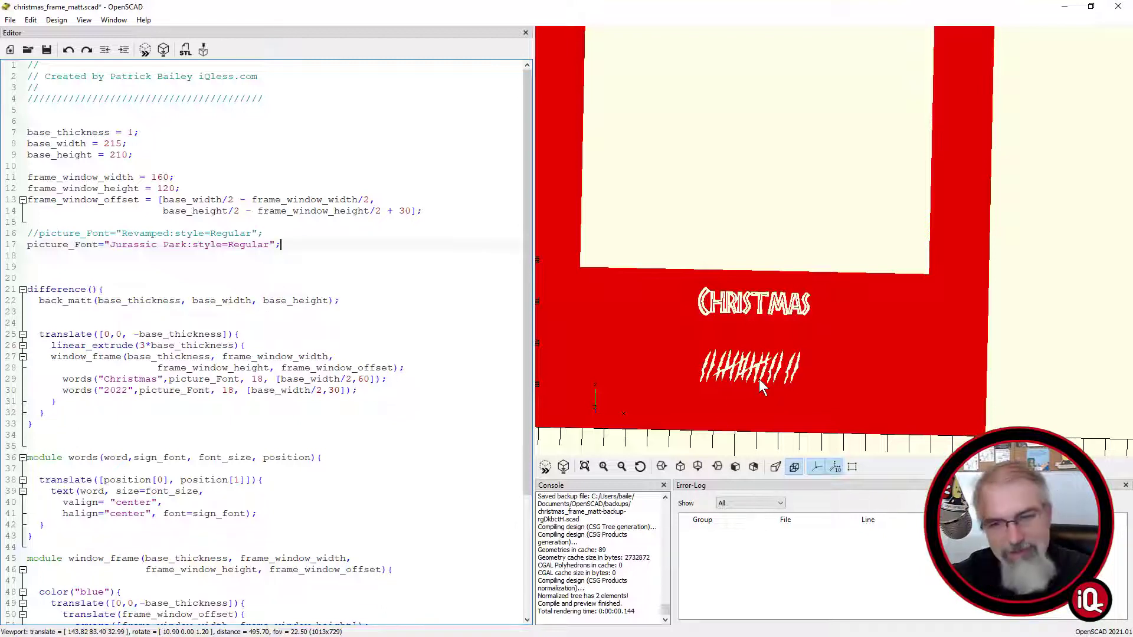
{"action": "mouse_move", "coordinate": [195, 295]}
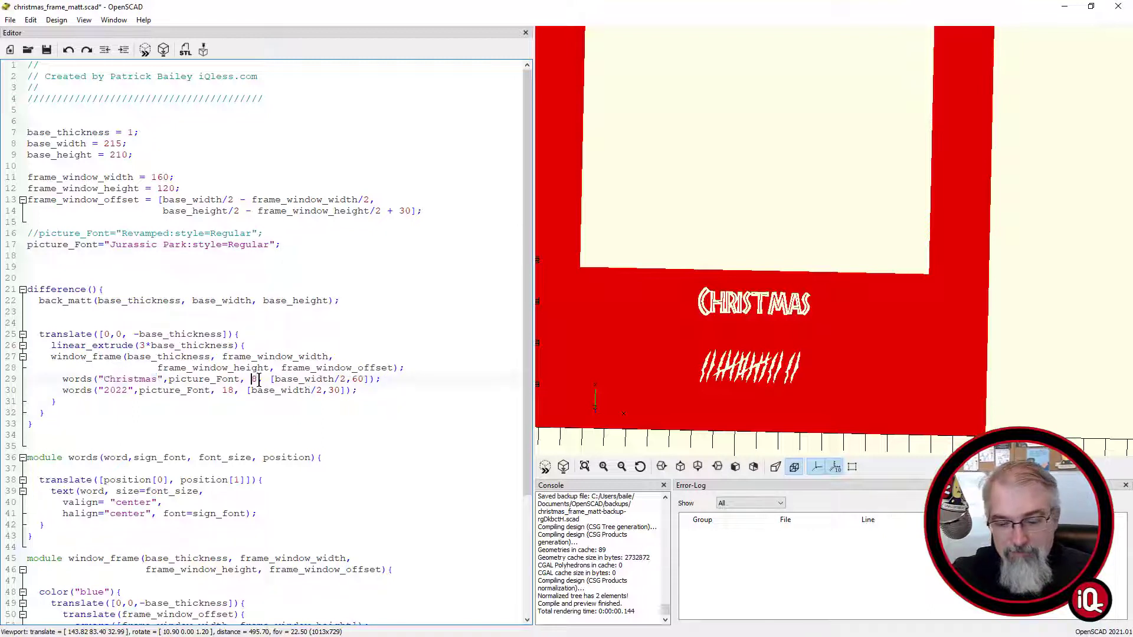
Step: Raise both words() font sizes from 18 to 28 and enlarge CHRISTMAS further, previewing
{"action": "left_click", "coordinate": [144, 49]}
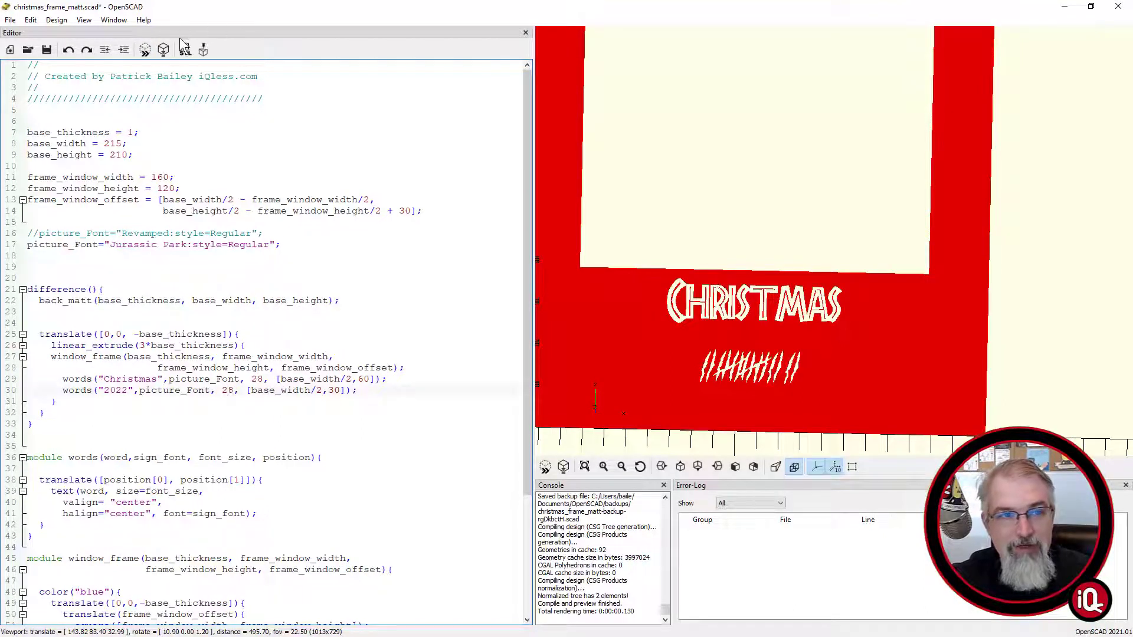
{"action": "left_click", "coordinate": [164, 48]}
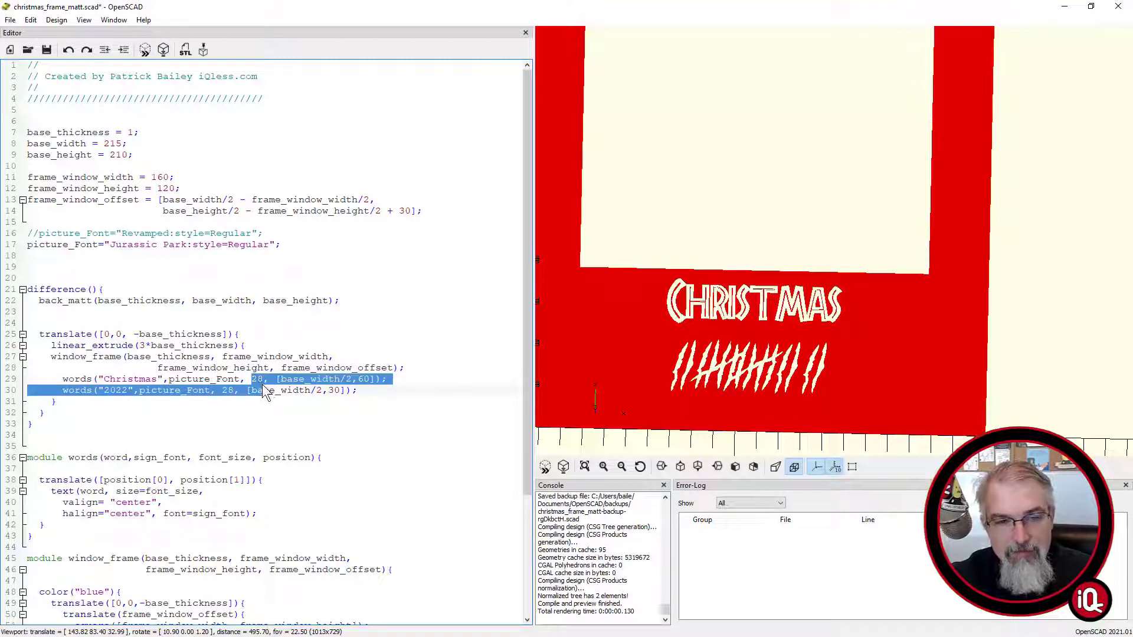
{"action": "left_click", "coordinate": [252, 379]}
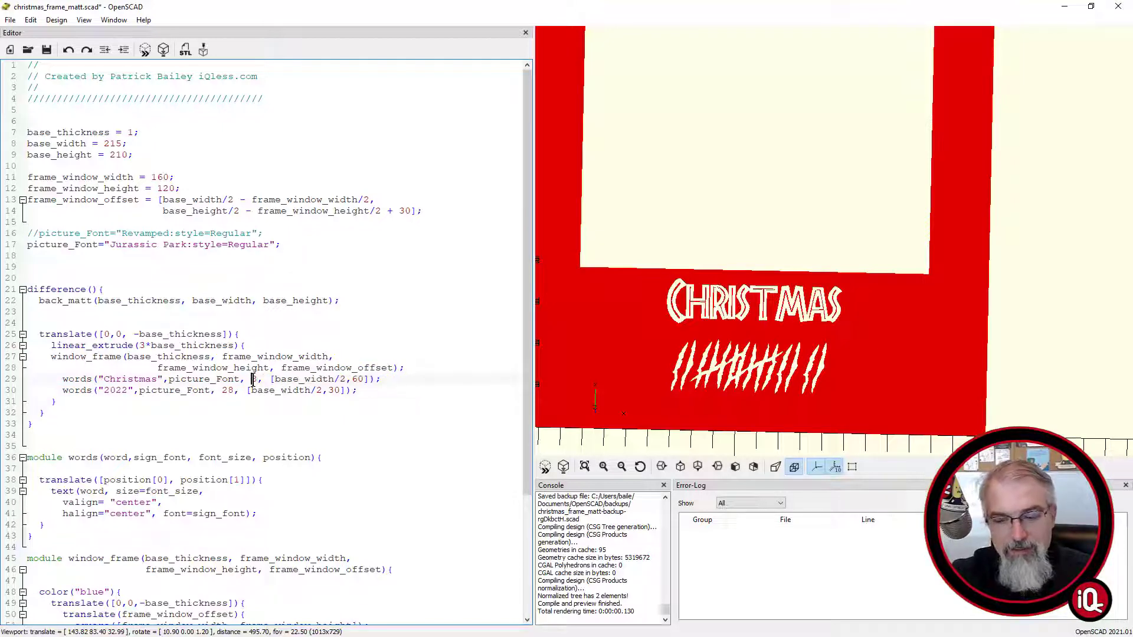
{"action": "left_click", "coordinate": [144, 50]}
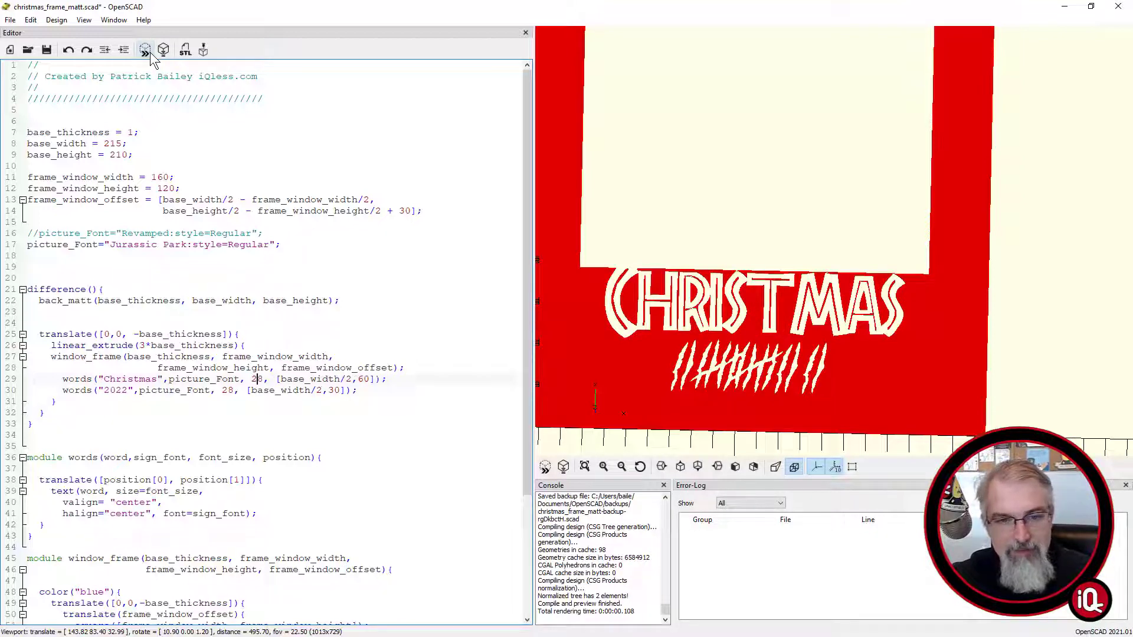
Step: Preview the bigger CHRISTMAS, shift its position, and toggle which picture_Font line is active
{"action": "left_click", "coordinate": [144, 50]}
{"action": "type", "text": " + 1-"}
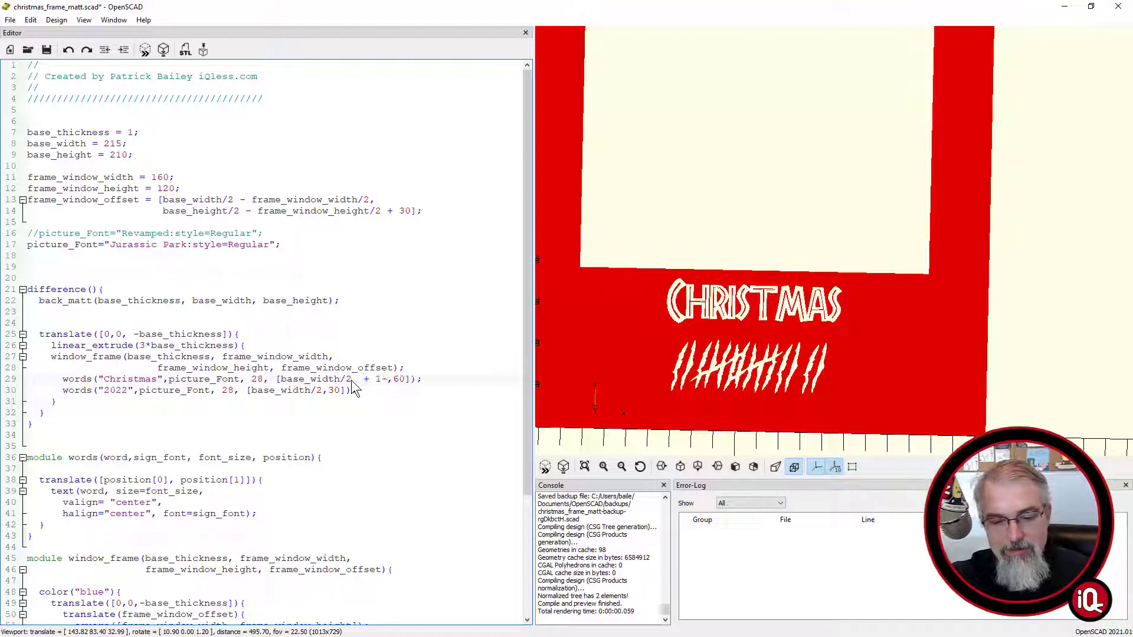
{"action": "left_click", "coordinate": [144, 50]}
{"action": "type", "text": "0"}
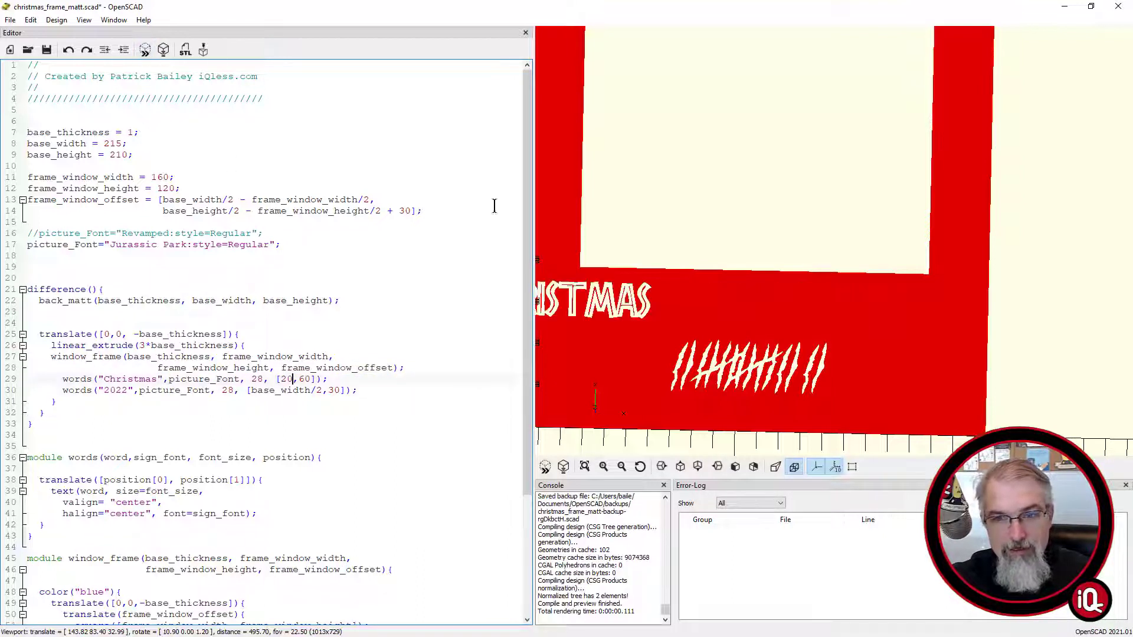
{"action": "scroll", "scroll_direction": "down", "scroll_amount": 3}
{"action": "type", "text": "5"}
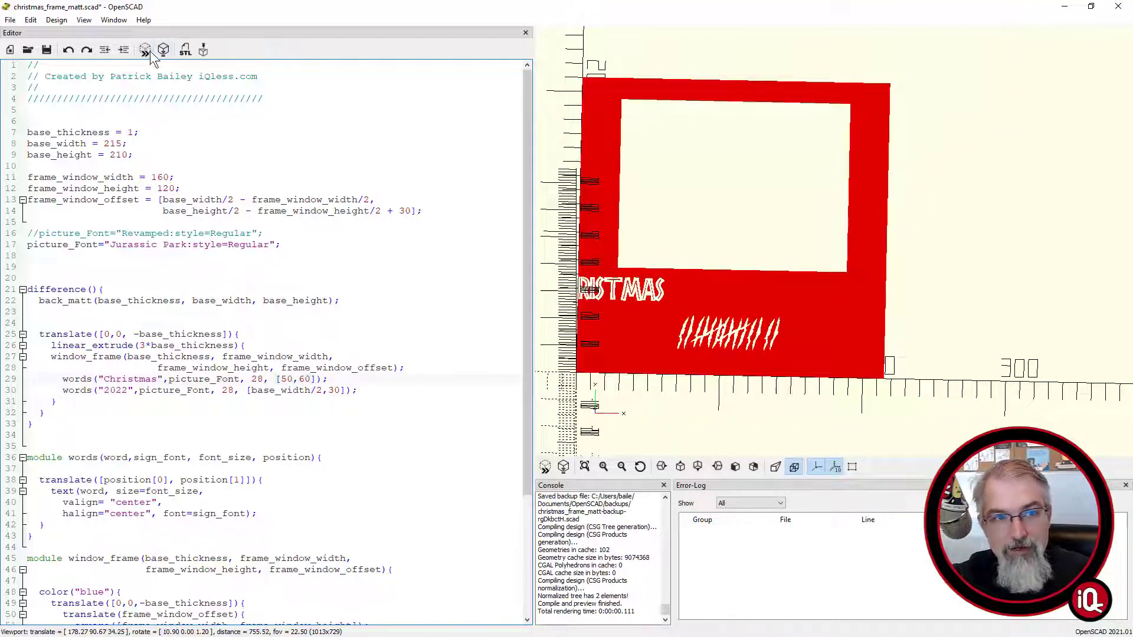
{"action": "left_click", "coordinate": [144, 49]}
{"action": "type", "text": "//"}
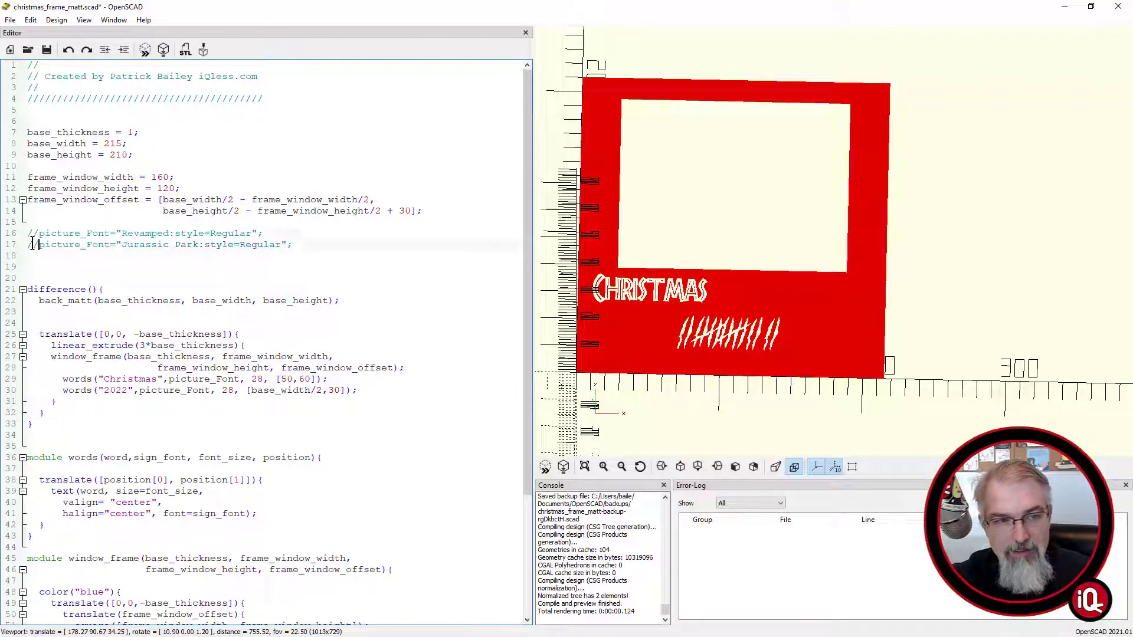
{"action": "left_click", "coordinate": [145, 50]}
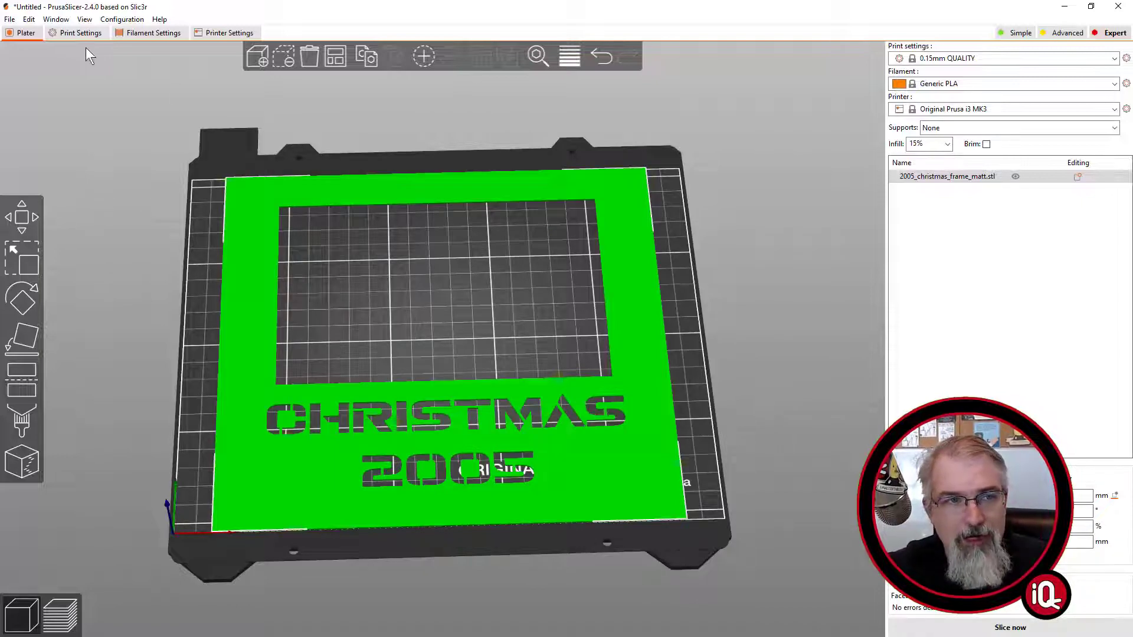
Step: Set First layer speed to 30% under Print Settings > Speed and return to the Plater
{"action": "left_click", "coordinate": [80, 33]}
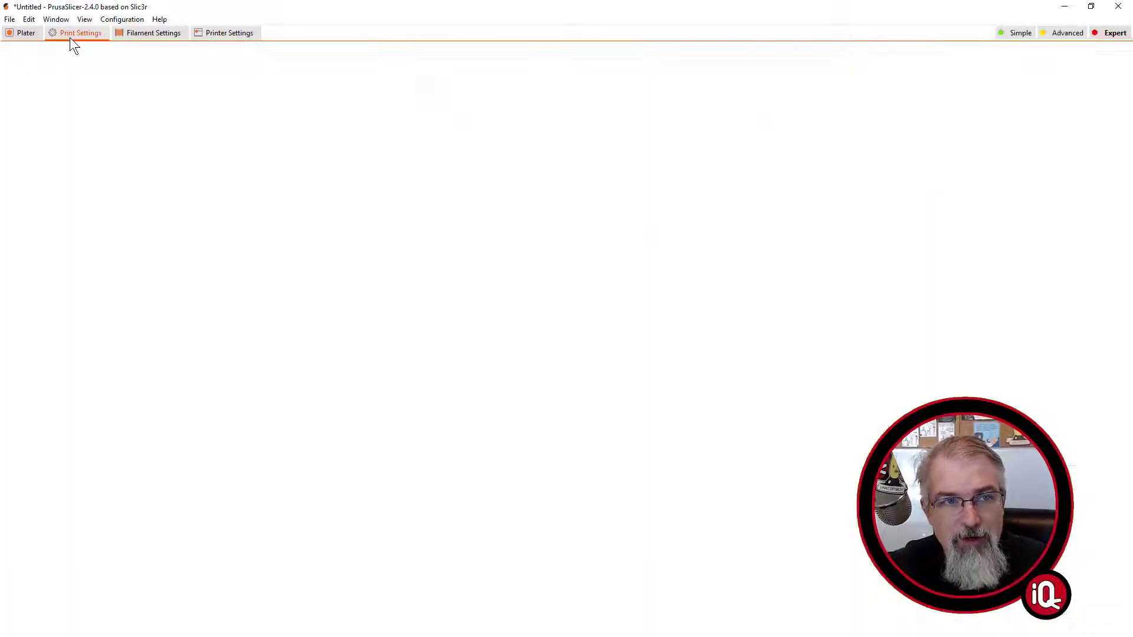
{"action": "left_click", "coordinate": [80, 33]}
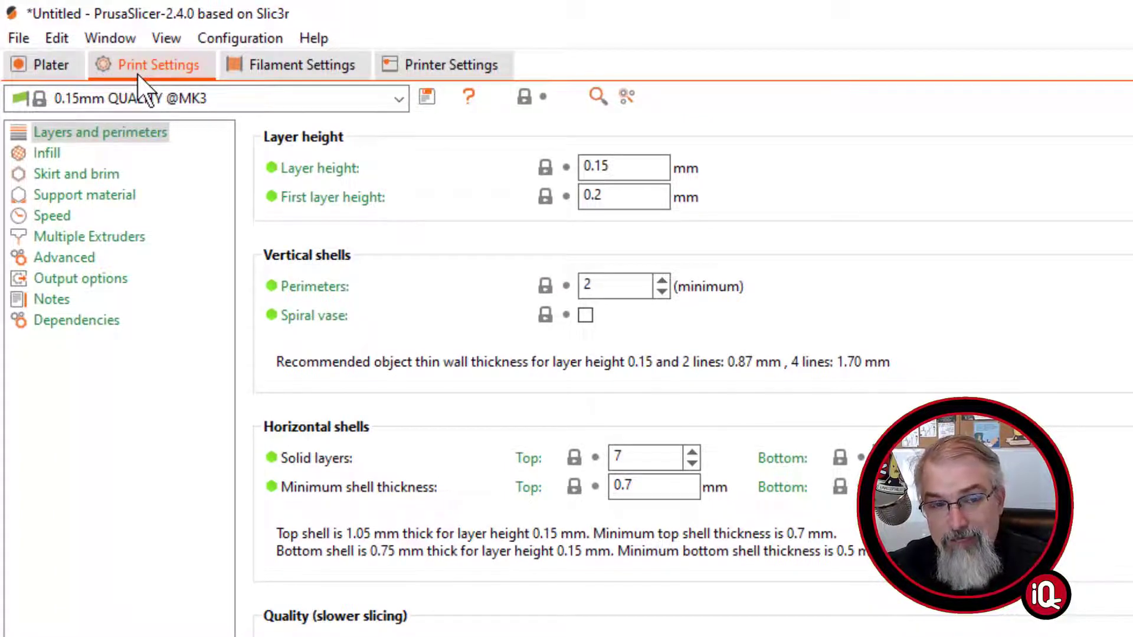
{"action": "mouse_move", "coordinate": [72, 225]}
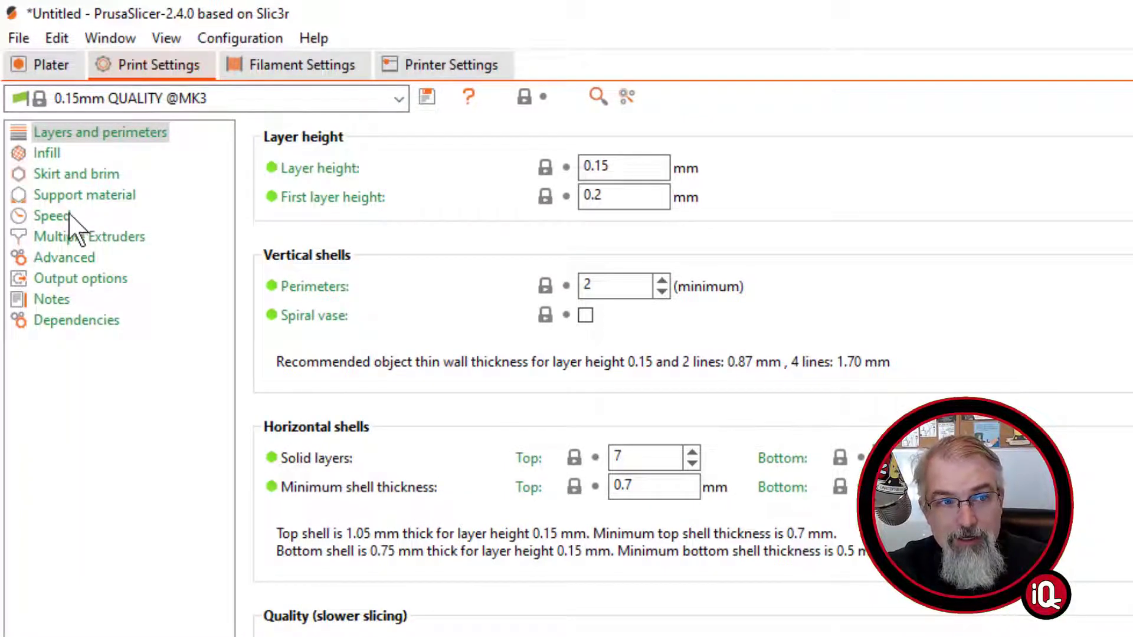
{"action": "left_click", "coordinate": [52, 215]}
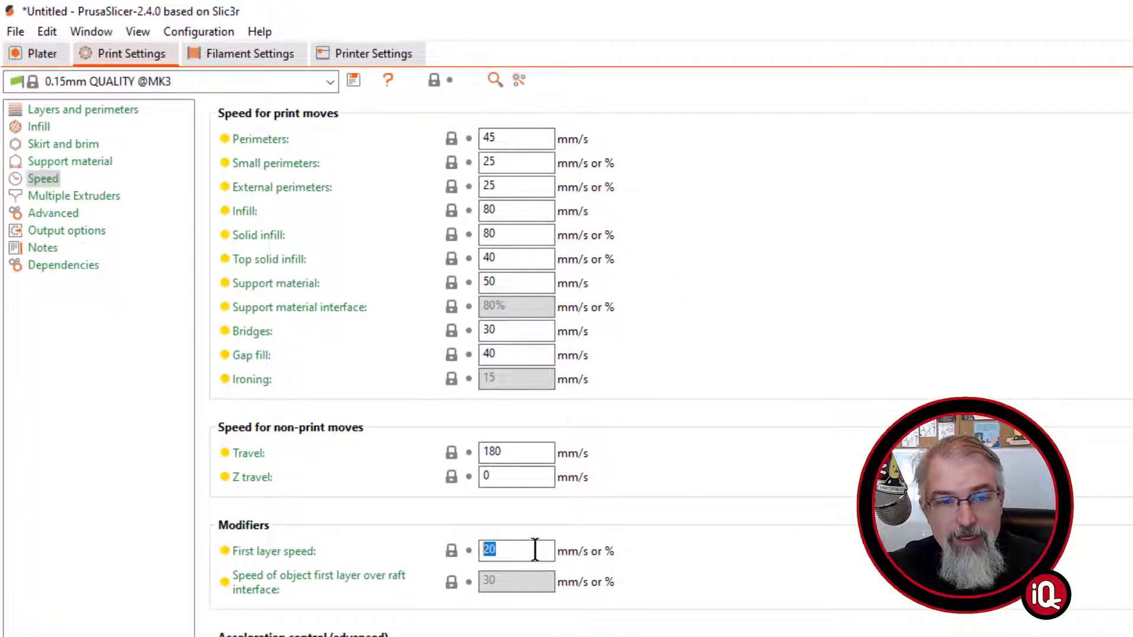
{"action": "mouse_move", "coordinate": [578, 524]}
{"action": "type", "text": "2"}
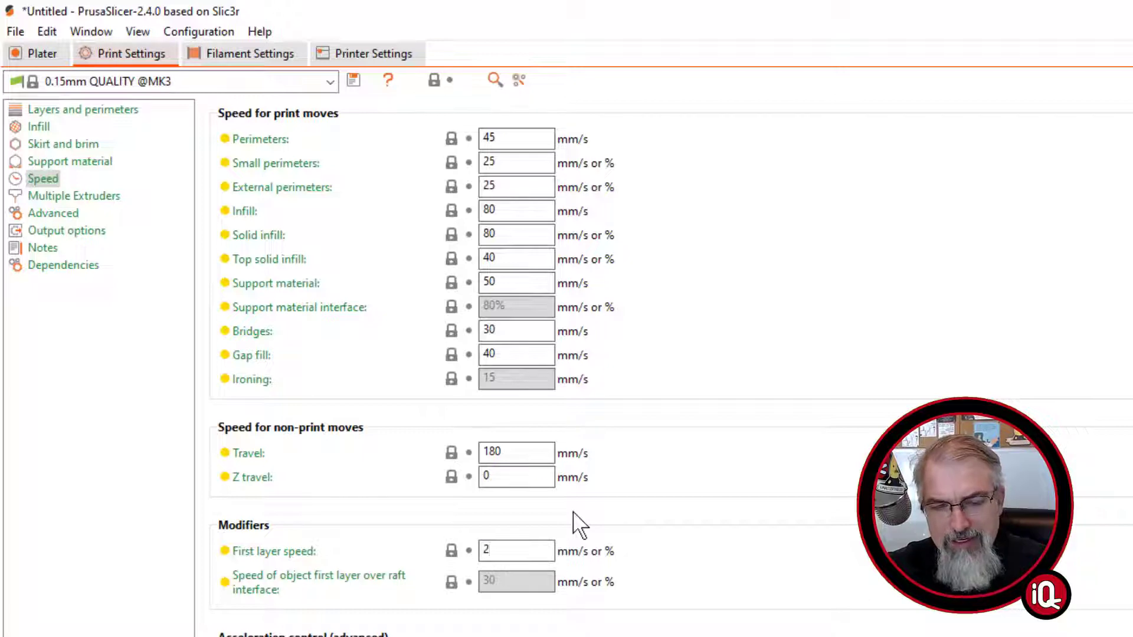
{"action": "triple_click", "coordinate": [516, 551]}
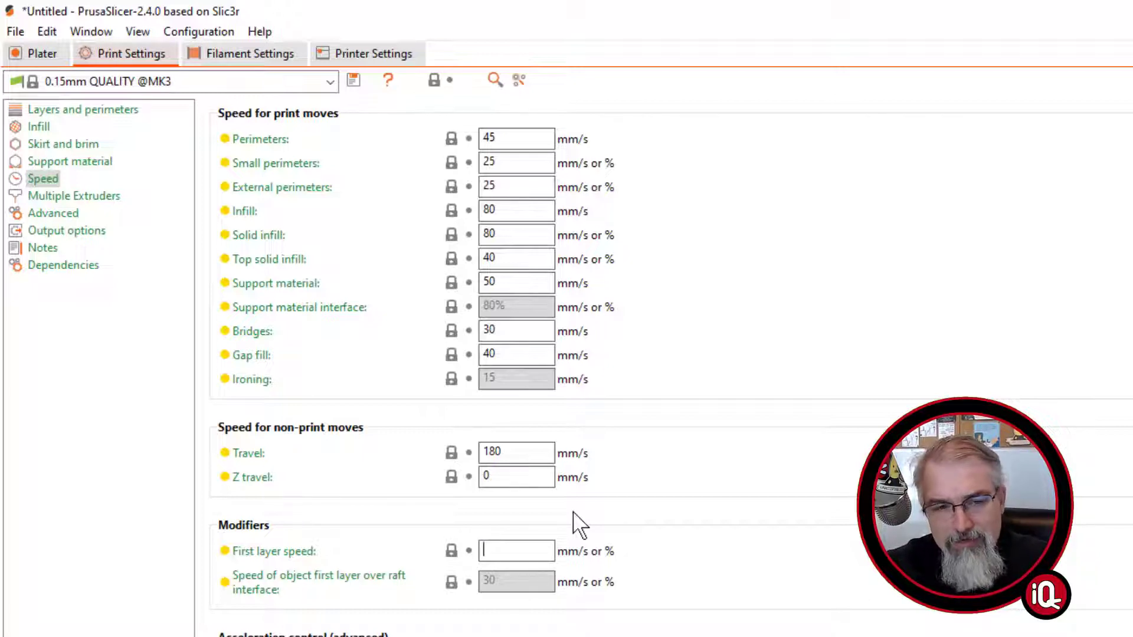
{"action": "type", "text": "30%"}
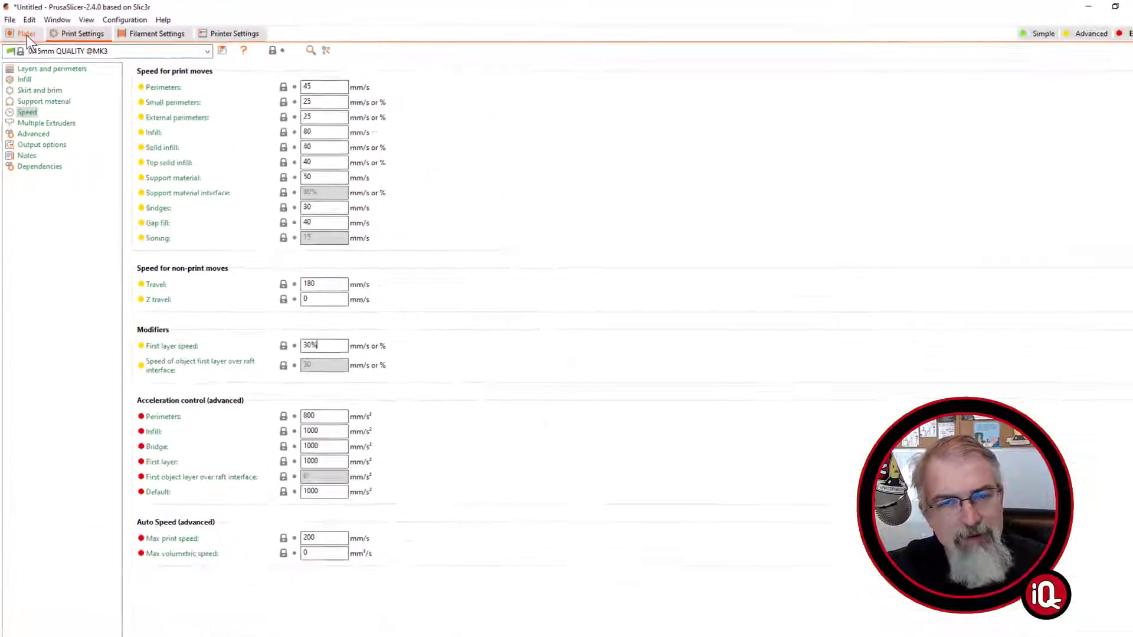
{"action": "left_click", "coordinate": [1115, 33]}
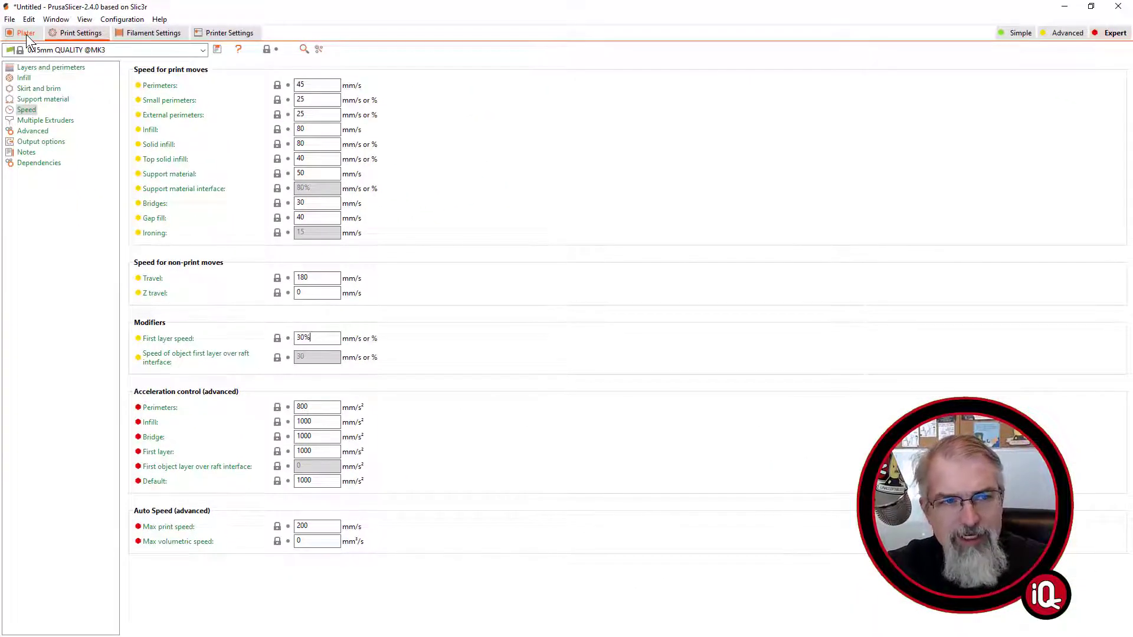
{"action": "left_click", "coordinate": [25, 33]}
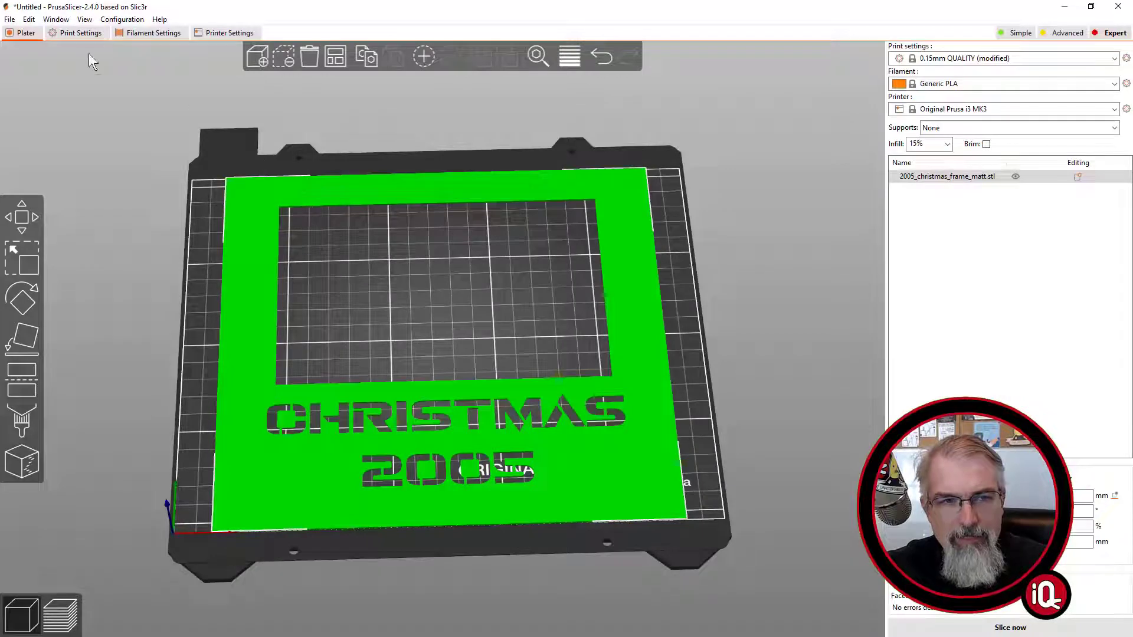
Step: Confirm the modified speed, then Slice now and read the ~2h40m, ~10 m filament estimate
{"action": "left_click", "coordinate": [75, 33]}
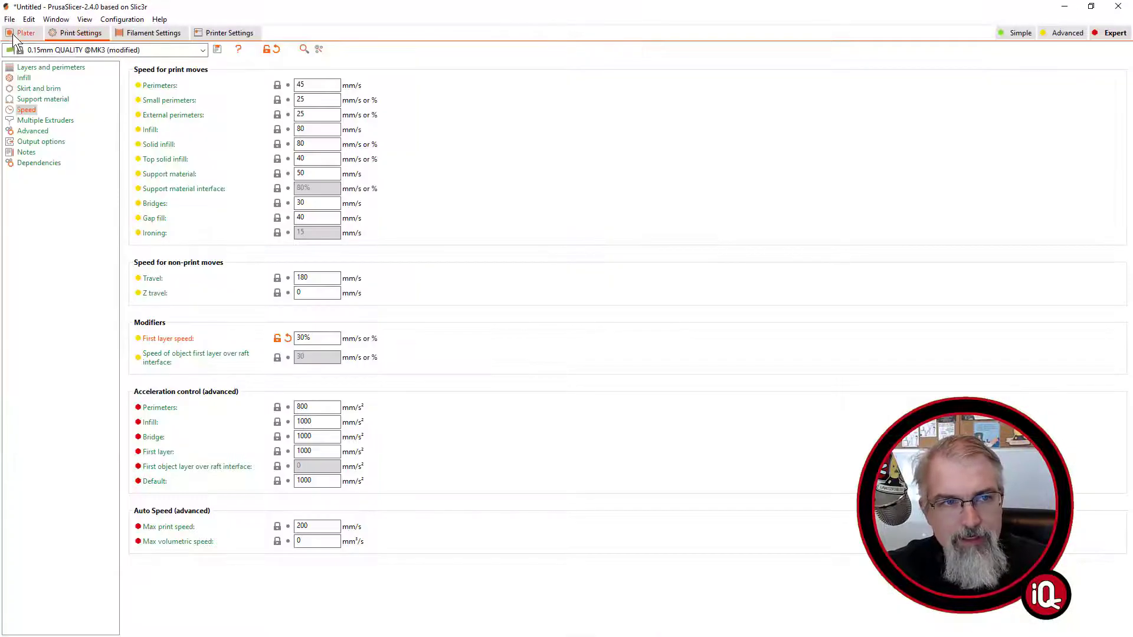
{"action": "left_click", "coordinate": [25, 33]}
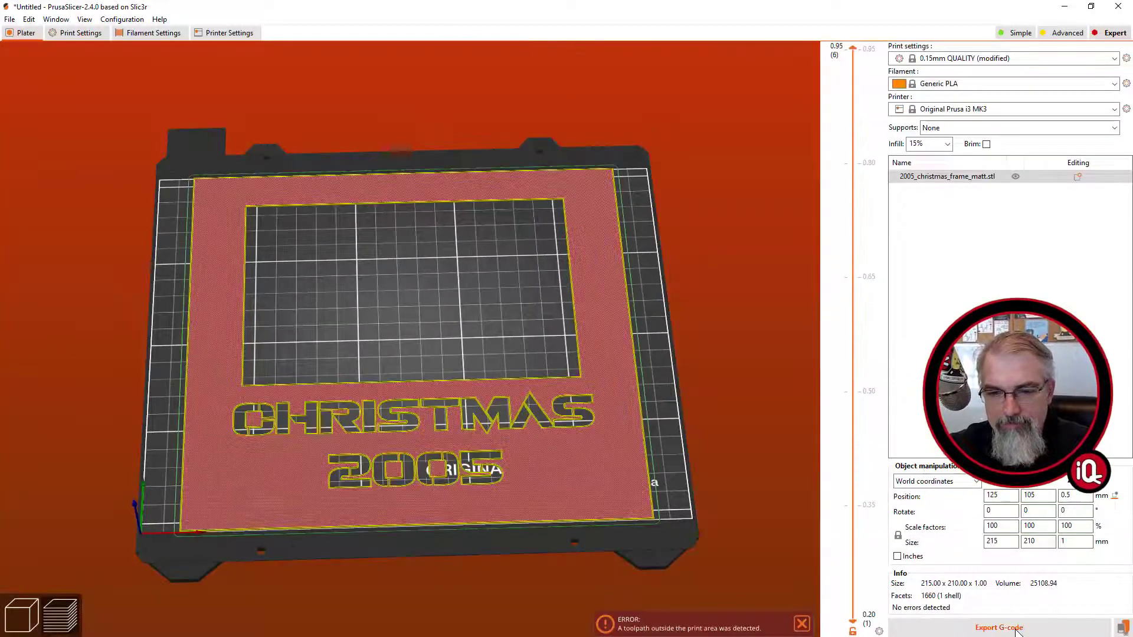
{"action": "left_click", "coordinate": [998, 626]}
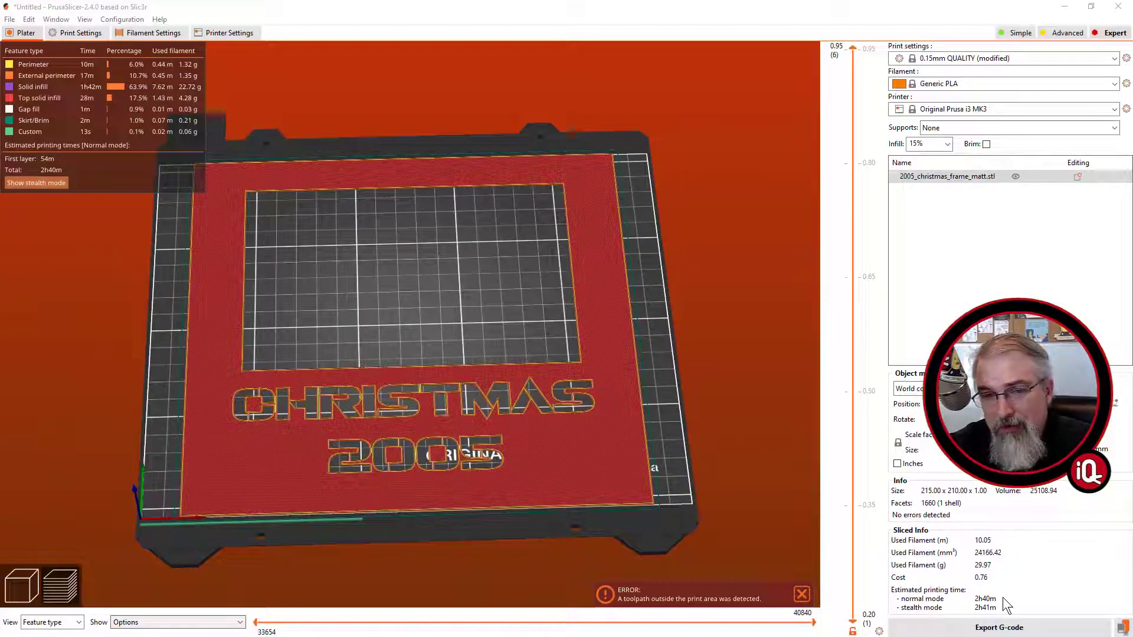
{"action": "mouse_move", "coordinate": [752, 432]}
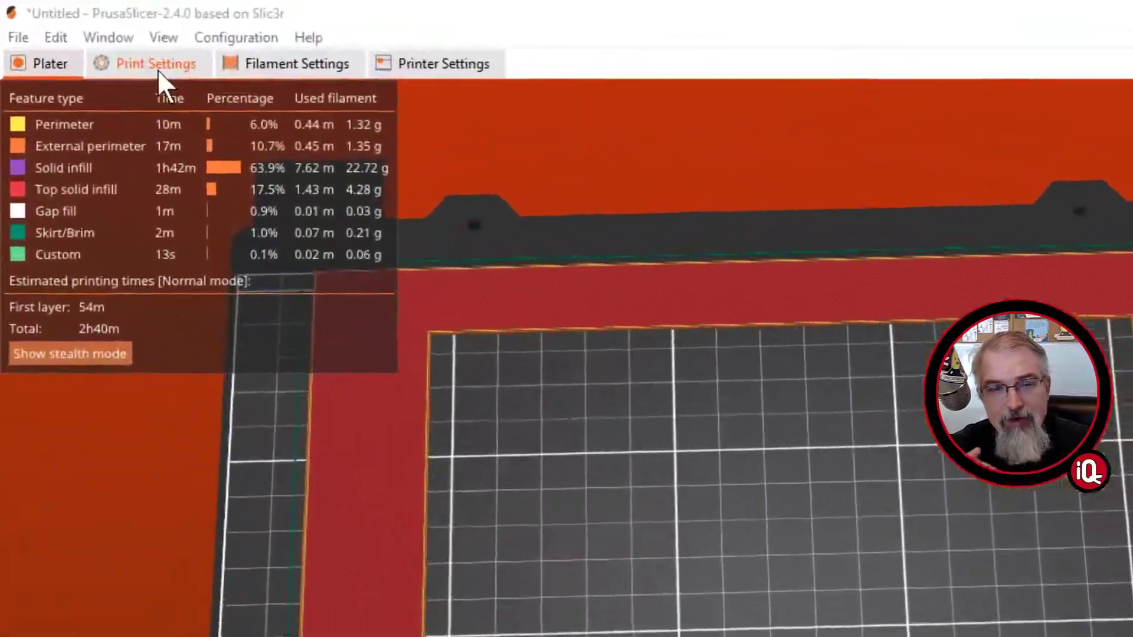
Step: Enable ironing under Print Settings > Infill with Ironing Type kept at All top surfaces
{"action": "left_click", "coordinate": [156, 64]}
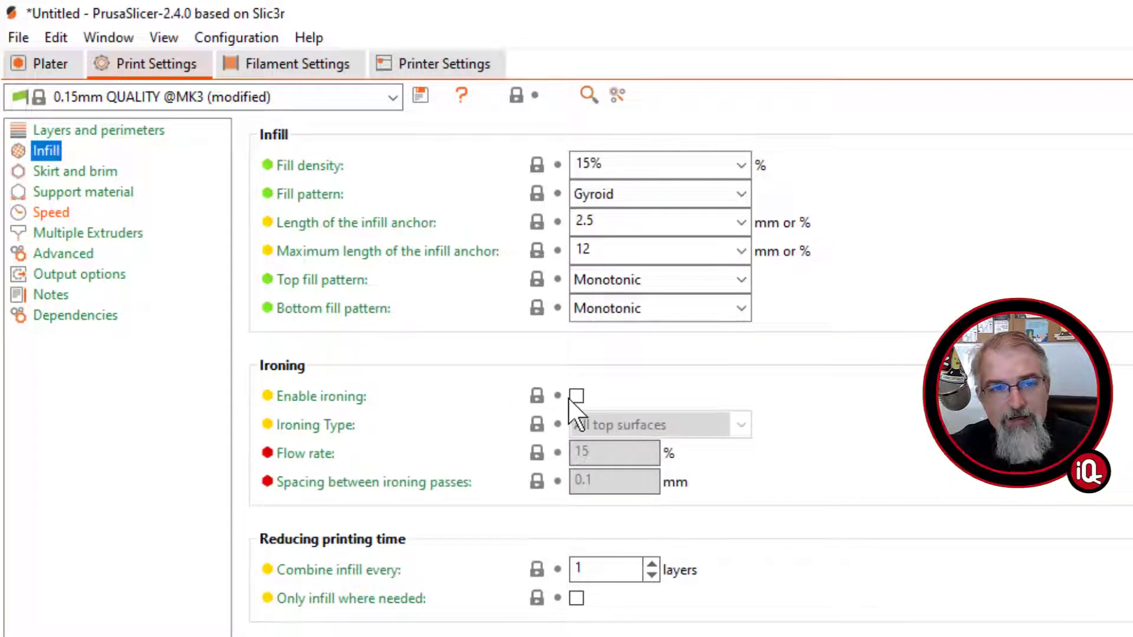
{"action": "left_click", "coordinate": [576, 397]}
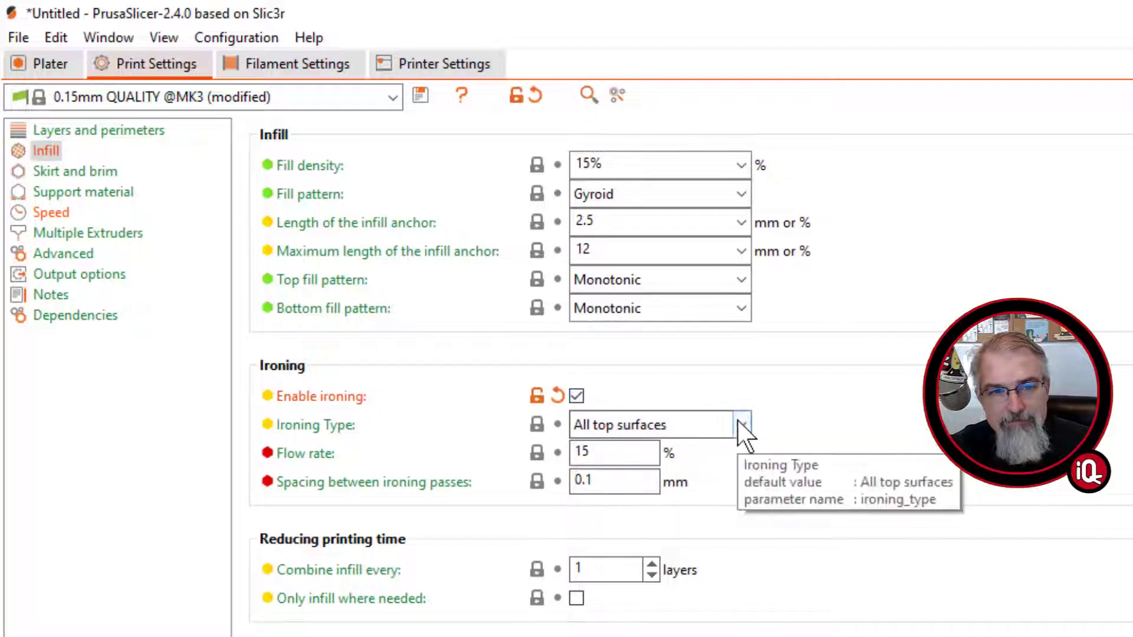
{"action": "left_click", "coordinate": [741, 424]}
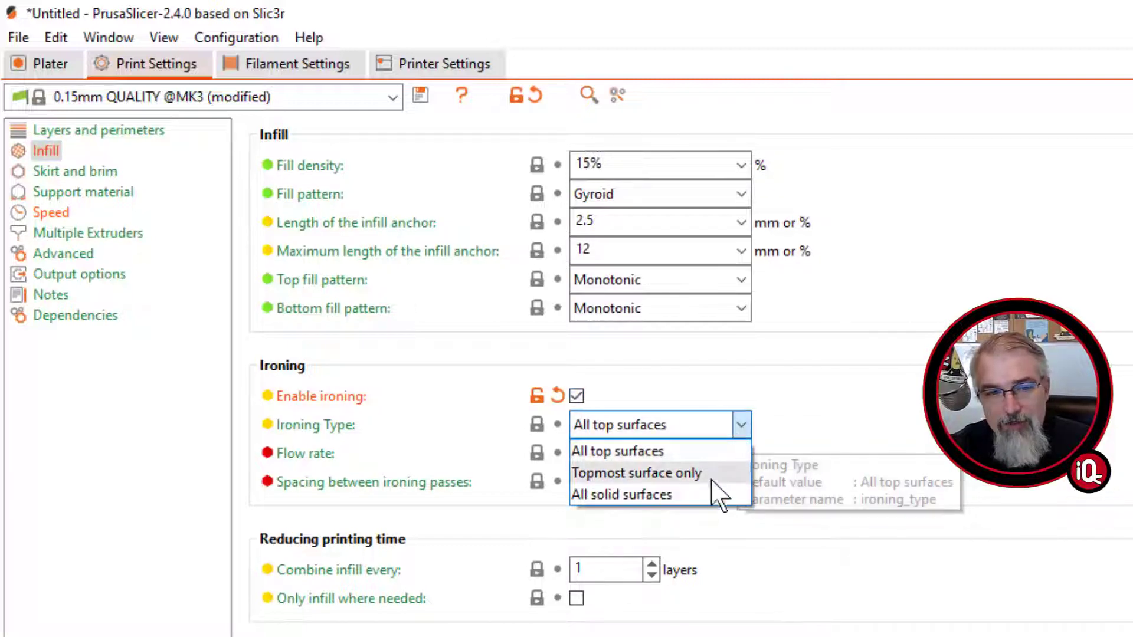
{"action": "mouse_move", "coordinate": [763, 405]}
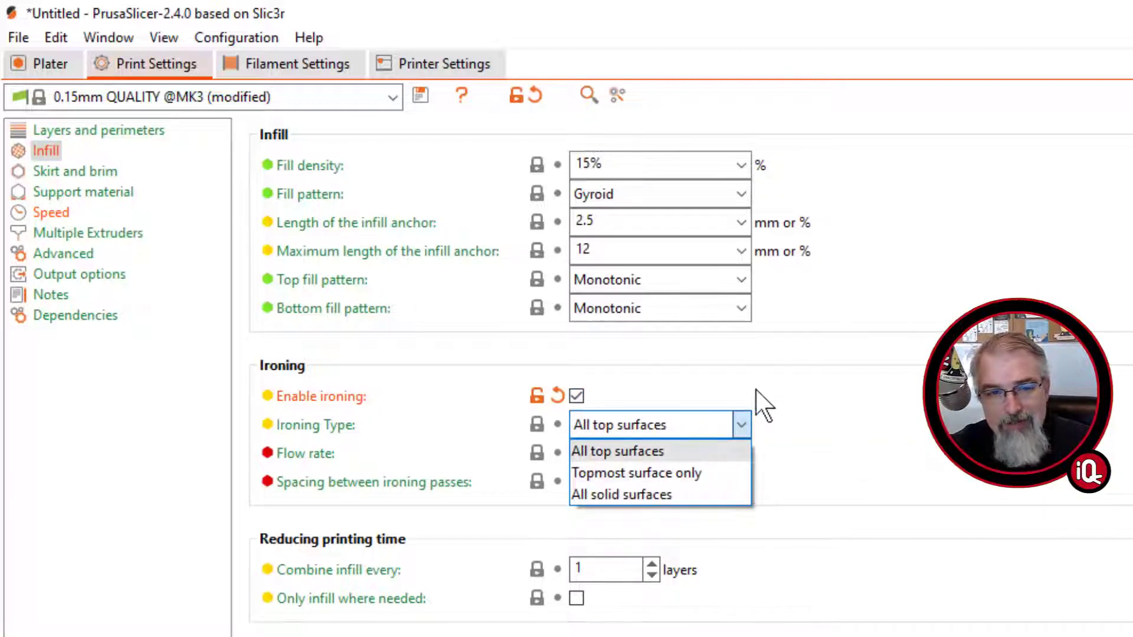
{"action": "left_click", "coordinate": [617, 451]}
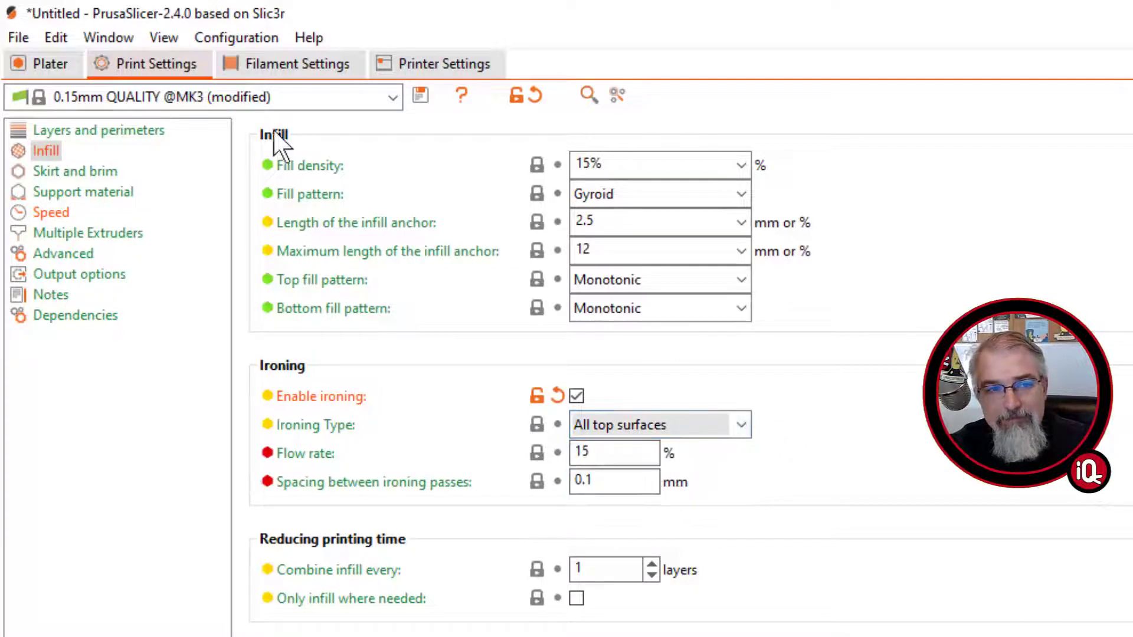
Step: Return to the Plater and re-slice, raising the estimate to about 7h14m
{"action": "left_click", "coordinate": [25, 34]}
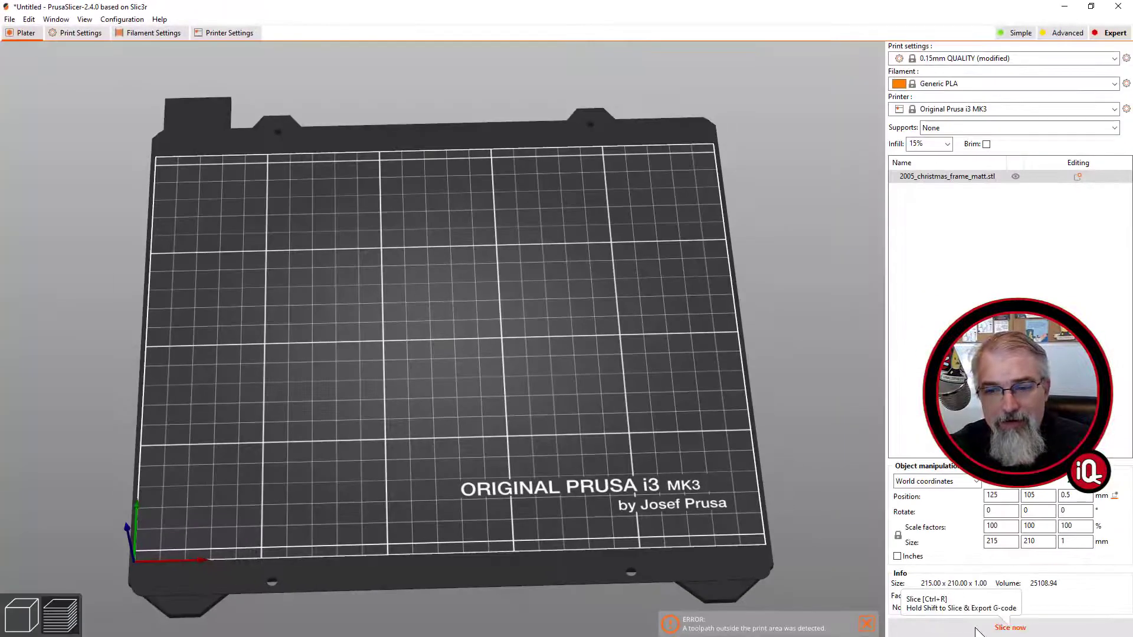
{"action": "left_click", "coordinate": [1009, 627]}
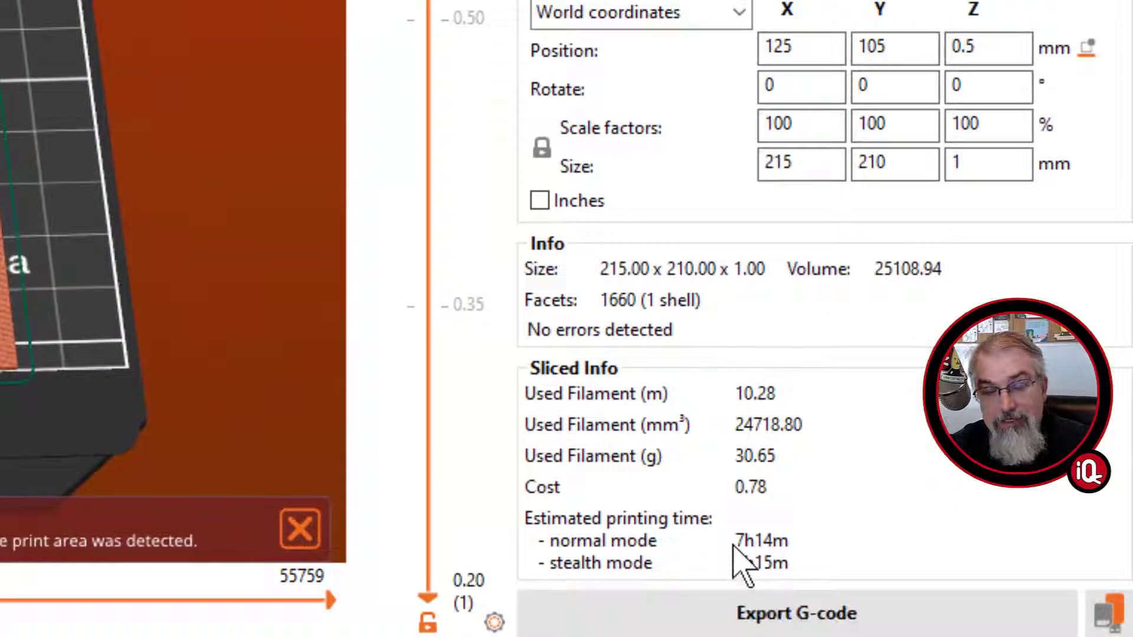